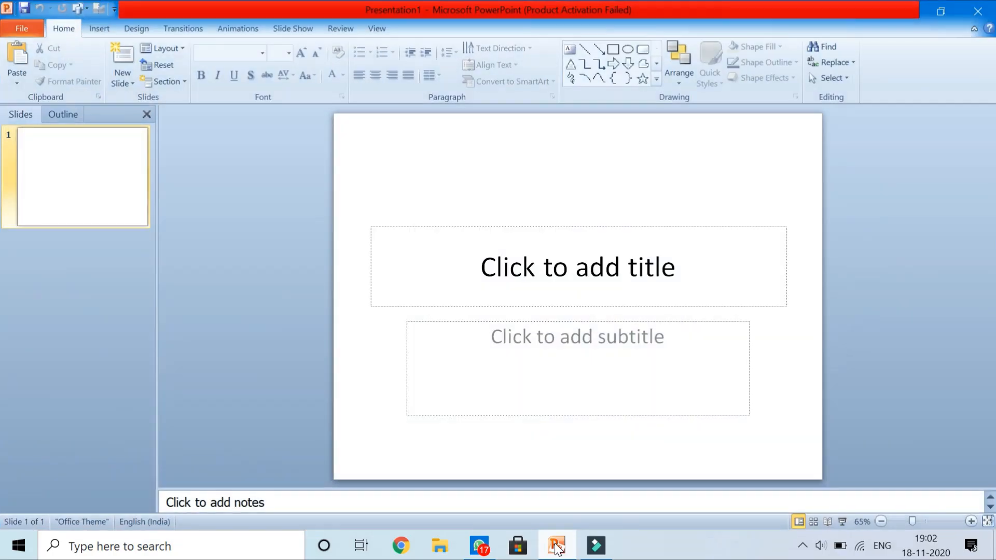
pyautogui.moveTo(556, 544)
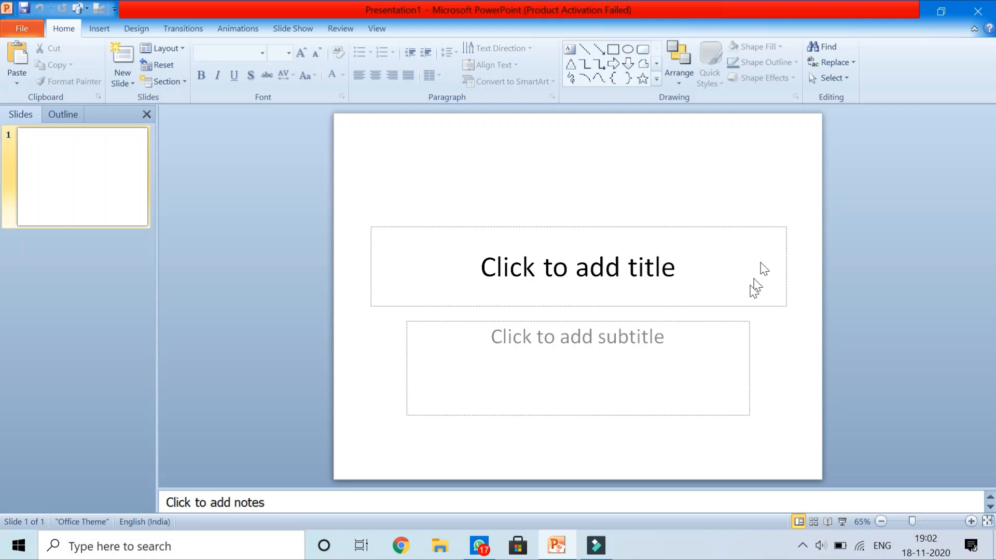
pyautogui.moveTo(475, 399)
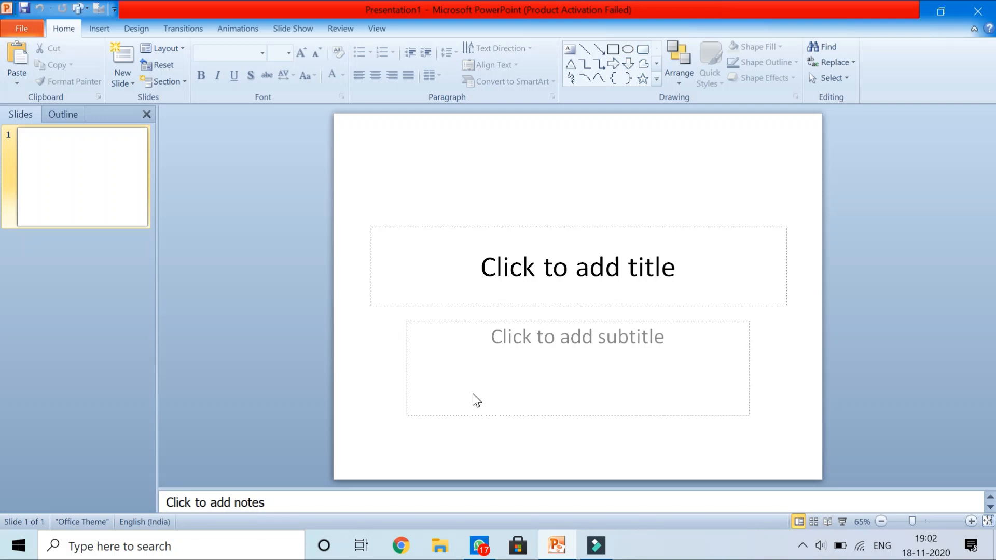
pyautogui.moveTo(475, 409)
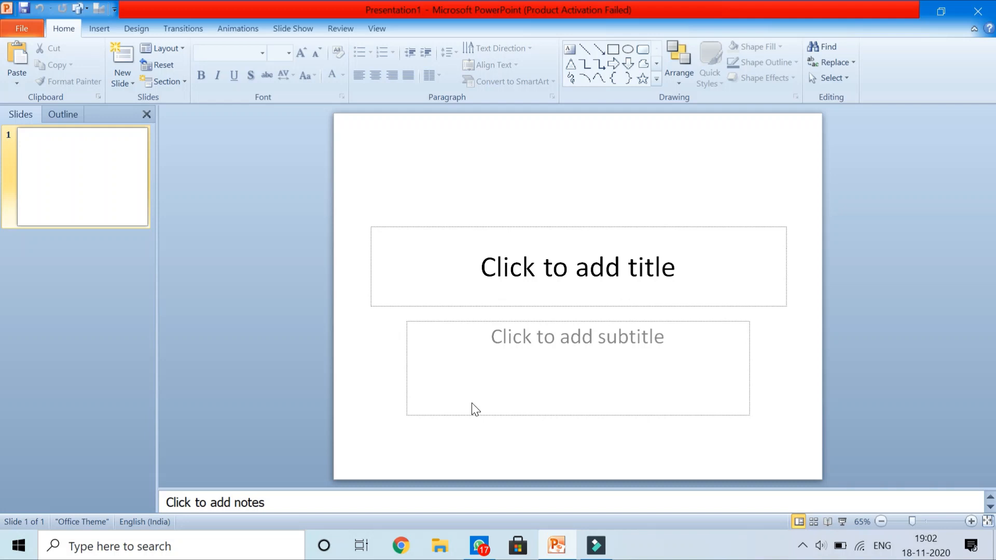
pyautogui.moveTo(495, 358)
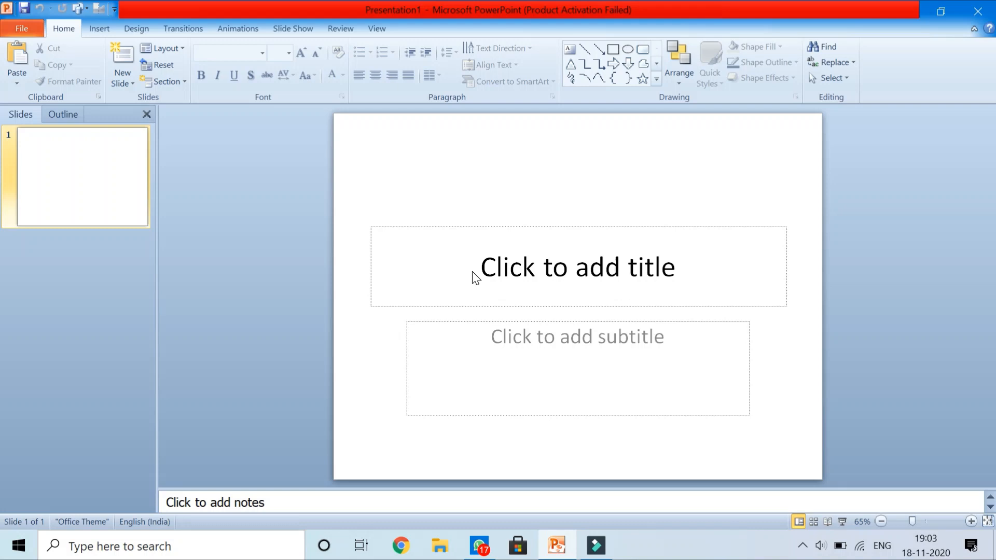
pyautogui.moveTo(484, 270)
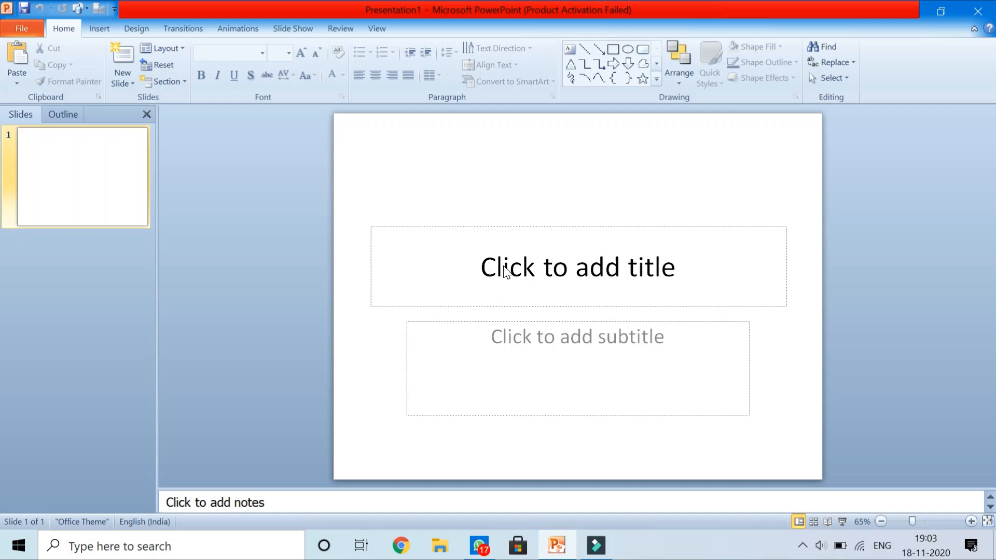
pyautogui.moveTo(497, 200)
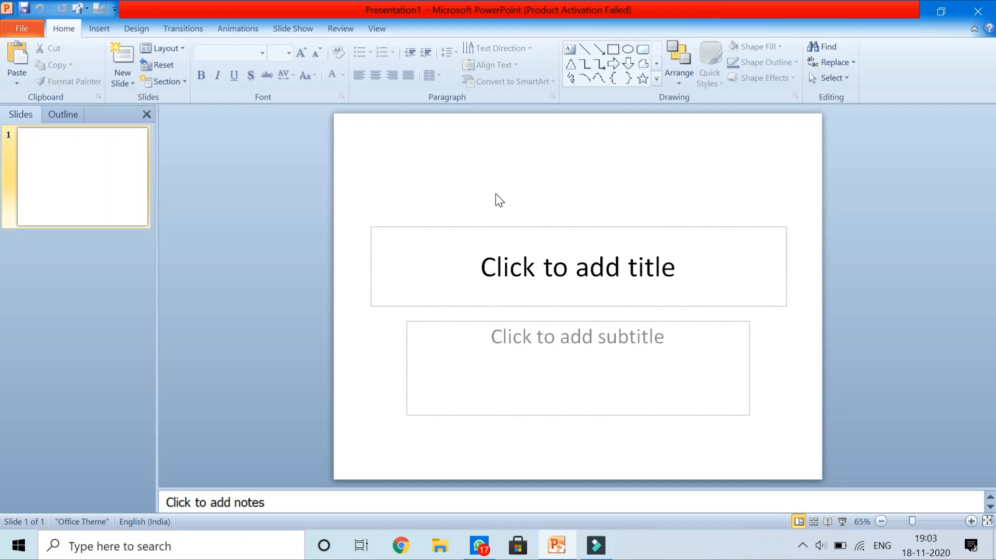
pyautogui.moveTo(424, 169)
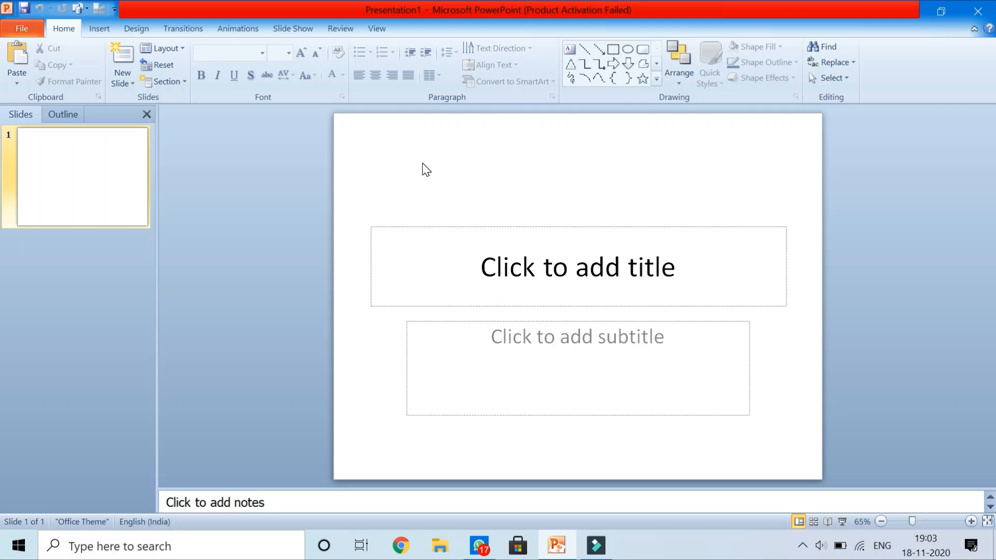
pyautogui.moveTo(434, 189)
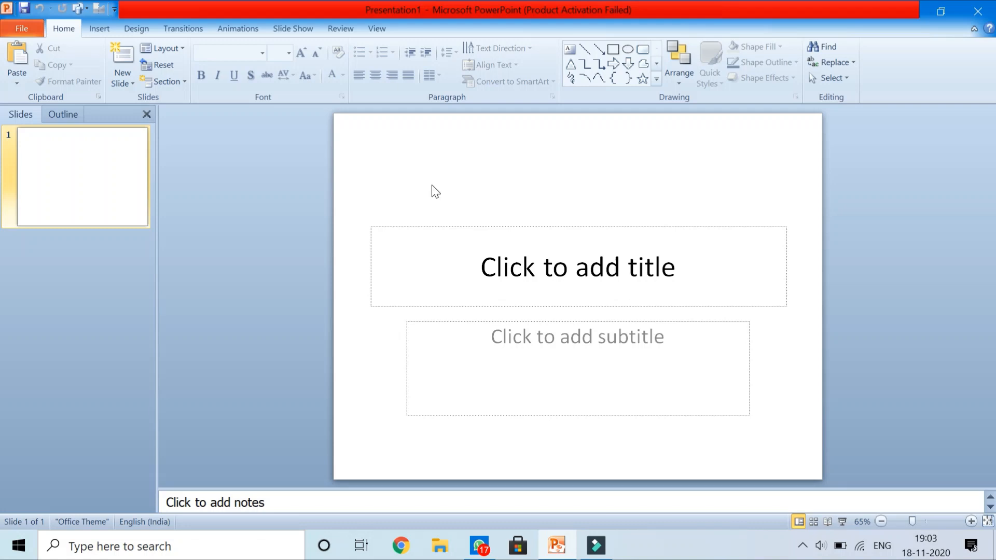
pyautogui.moveTo(456, 268)
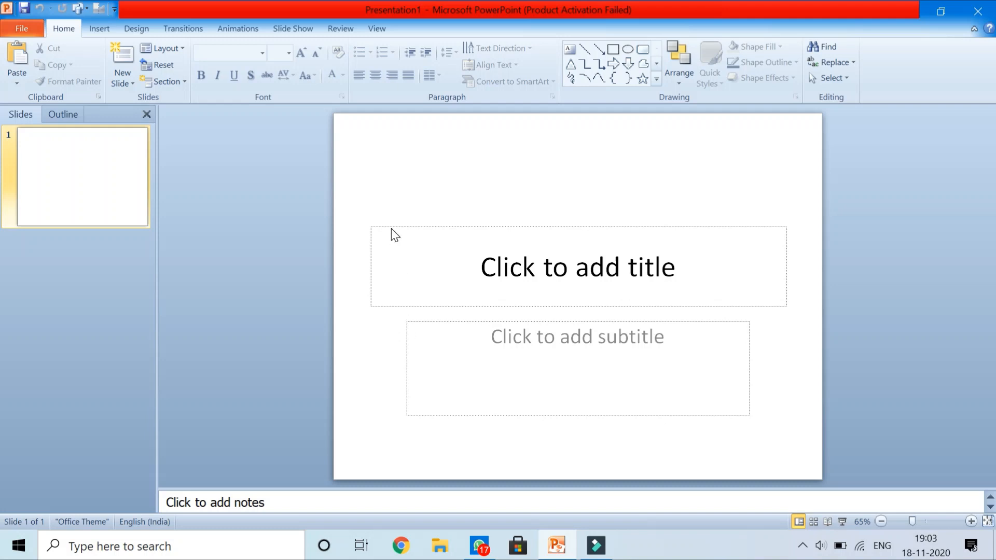
pyautogui.moveTo(417, 433)
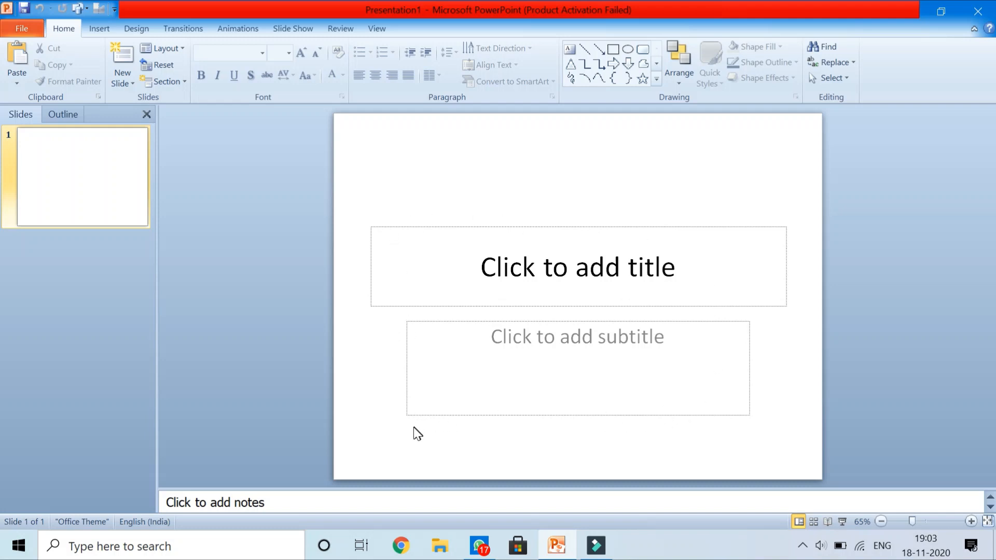
pyautogui.moveTo(451, 458)
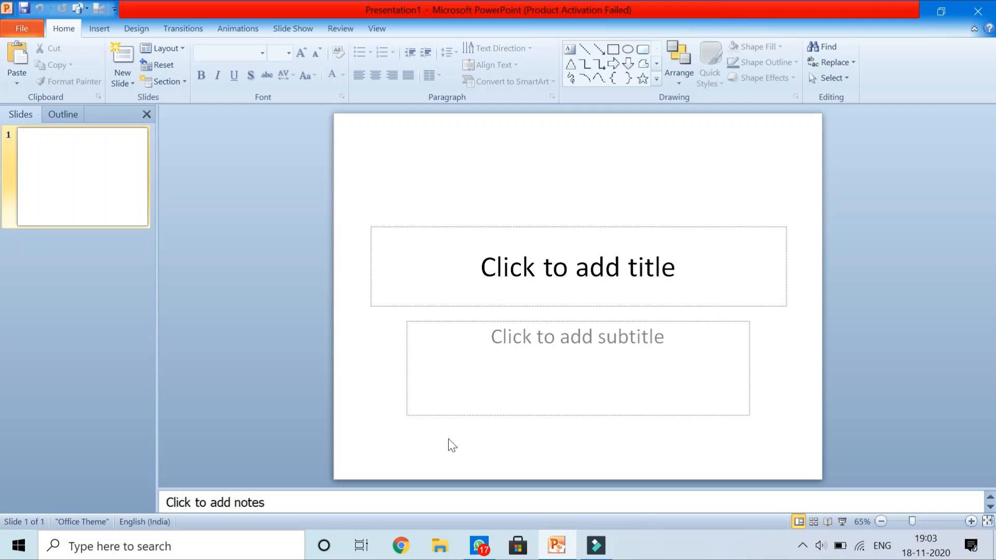
pyautogui.moveTo(419, 311)
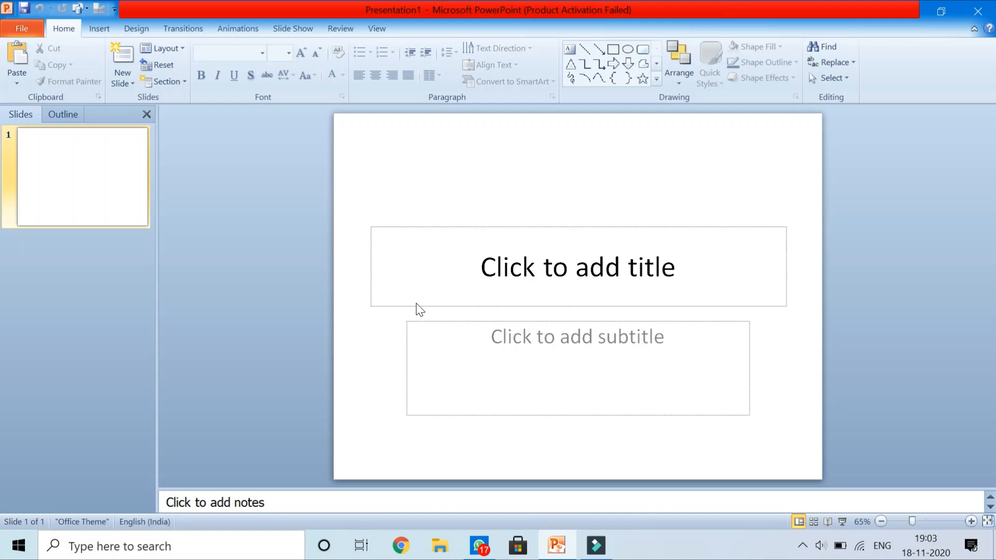
pyautogui.moveTo(499, 282)
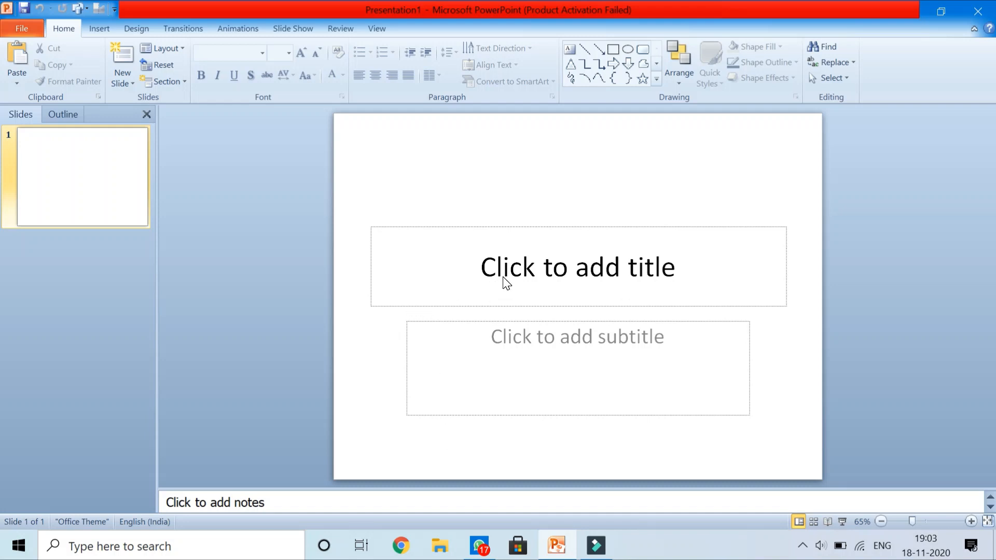
pyautogui.moveTo(514, 274)
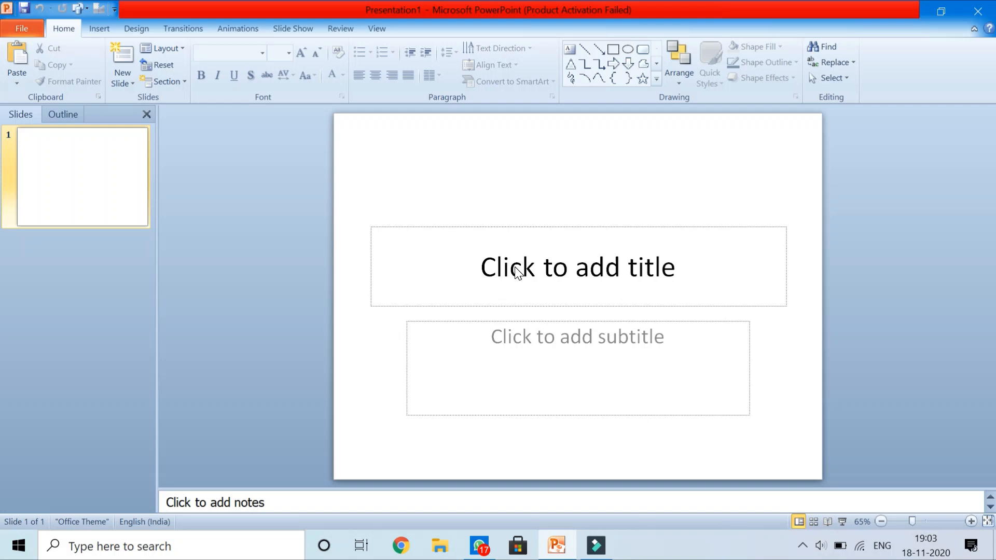
pyautogui.moveTo(451, 262)
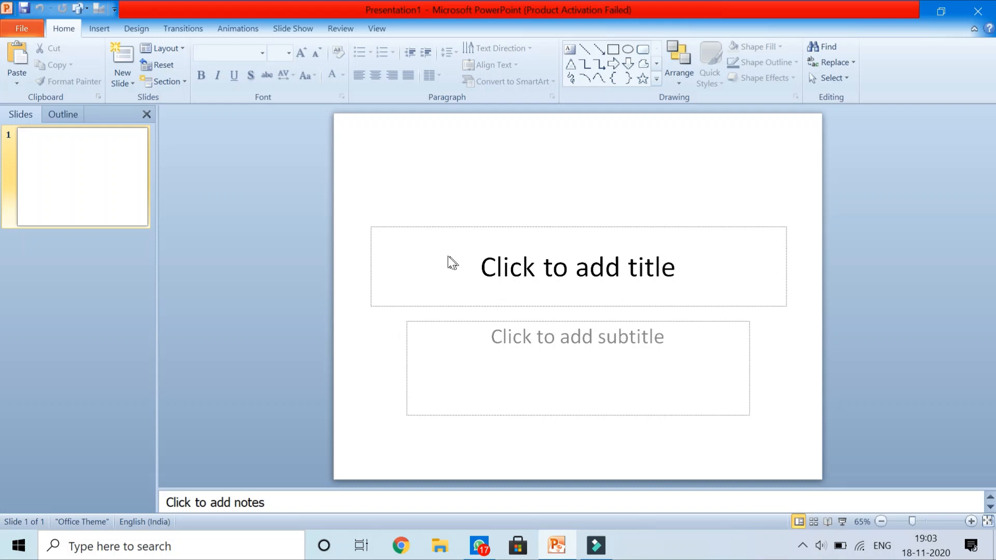
pyautogui.moveTo(451, 252)
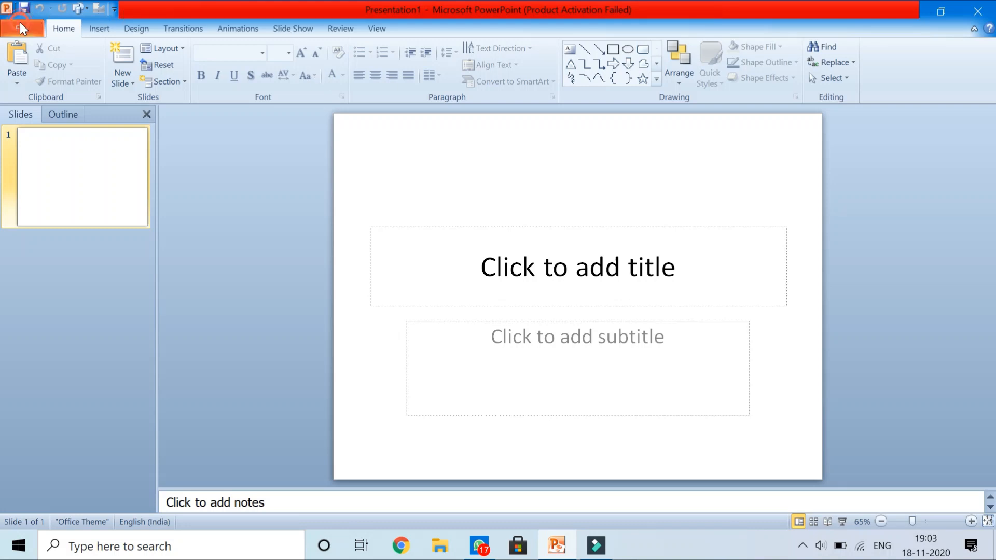
# Go to File > New to list the available templates and themes.
pyautogui.click(21, 26)
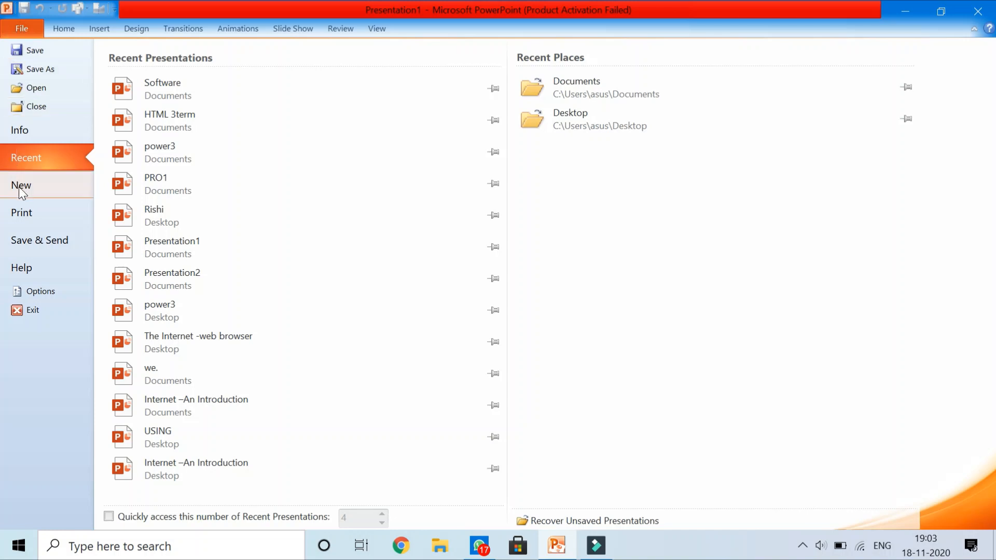
pyautogui.click(21, 186)
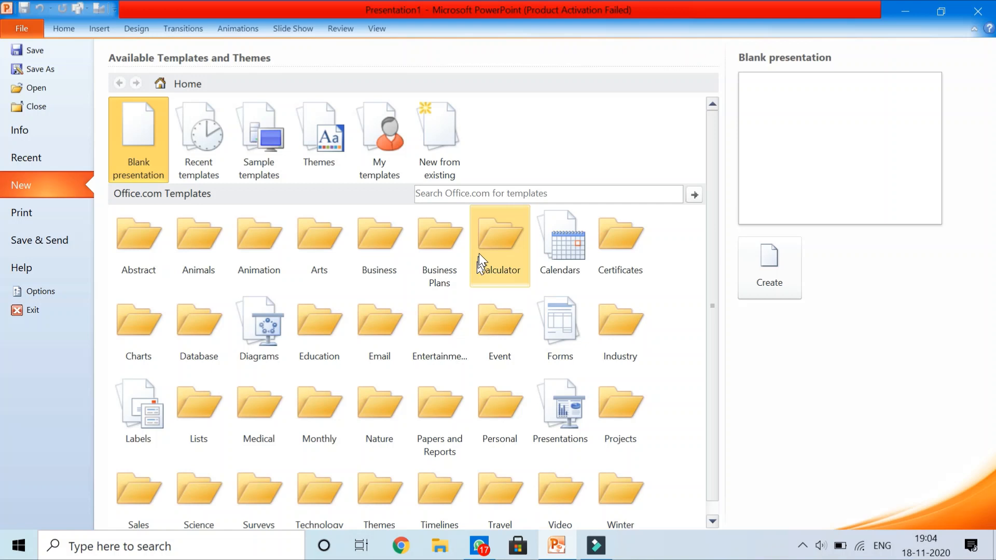
pyautogui.moveTo(638, 250)
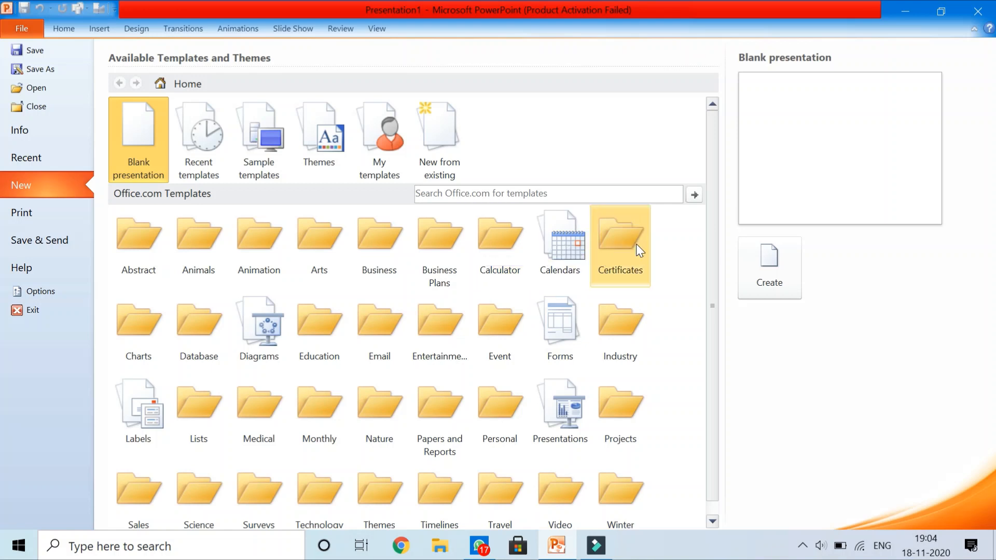
pyautogui.moveTo(641, 332)
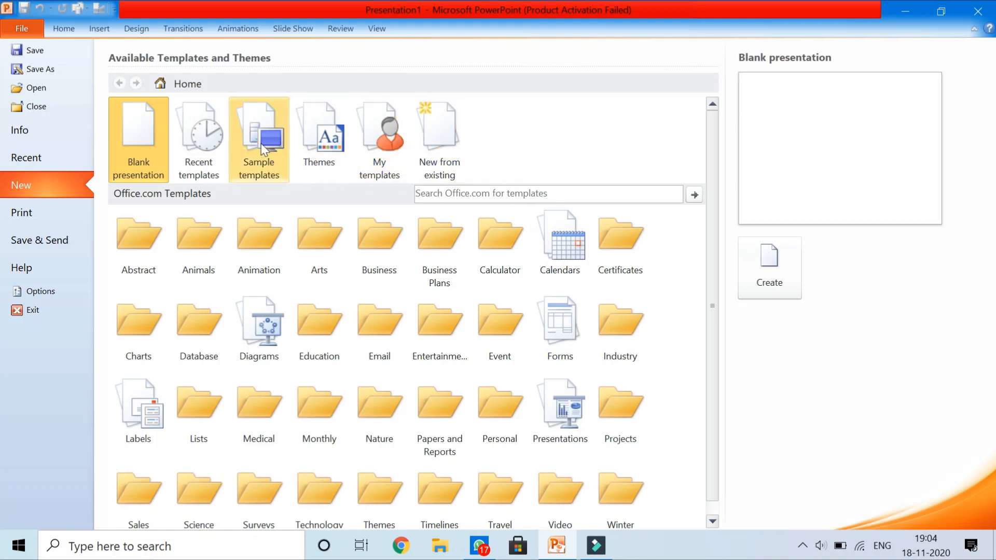
# Browse the Sample templates category.
pyautogui.click(259, 137)
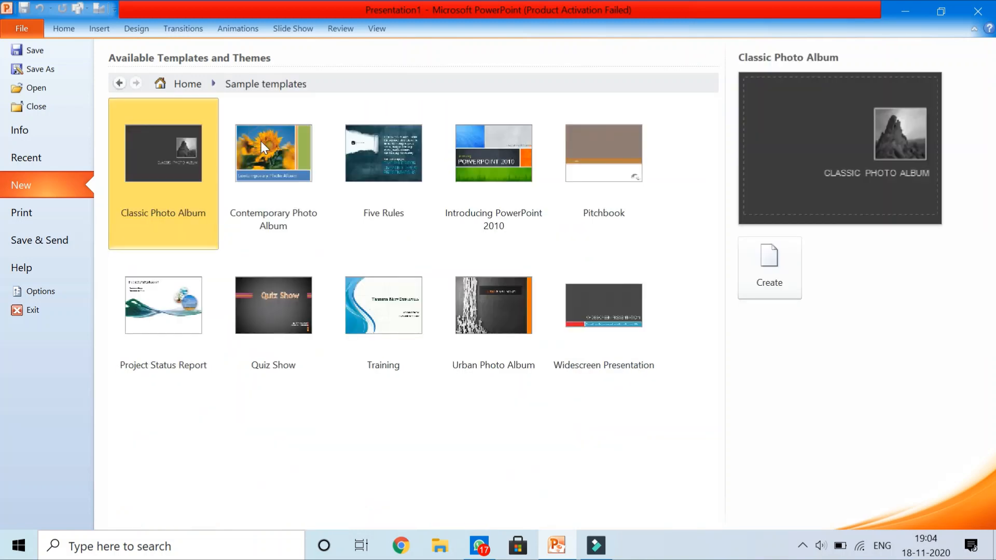
pyautogui.moveTo(178, 152)
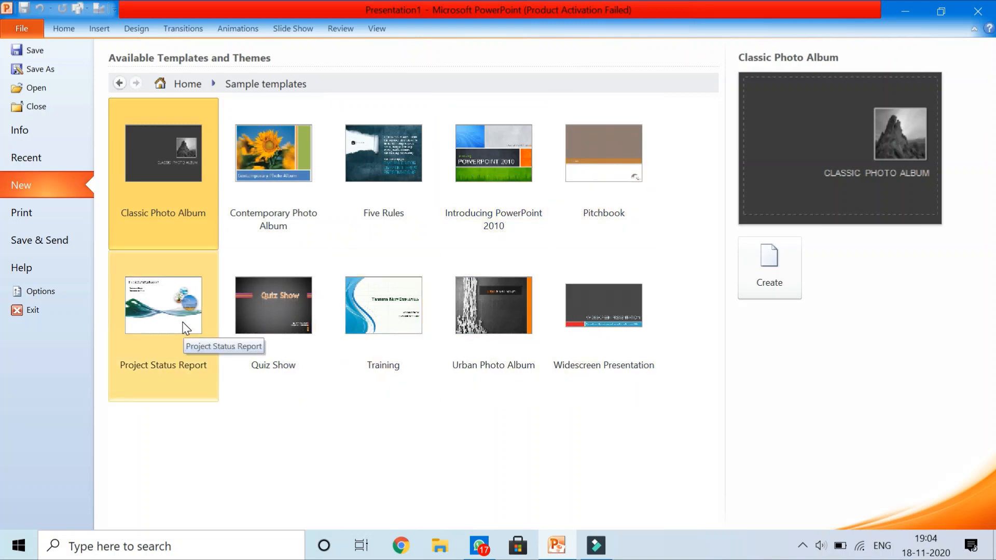
pyautogui.moveTo(490, 198)
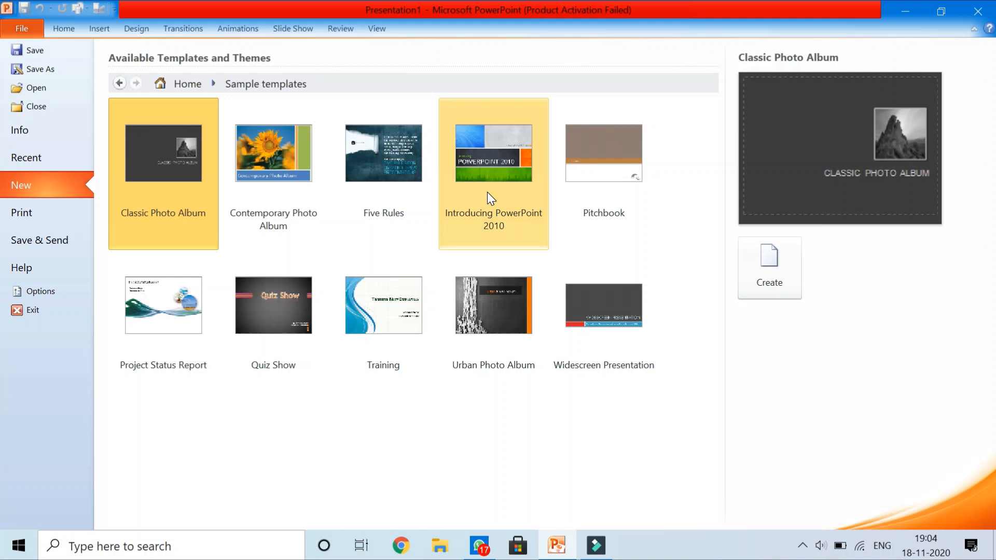
pyautogui.moveTo(511, 236)
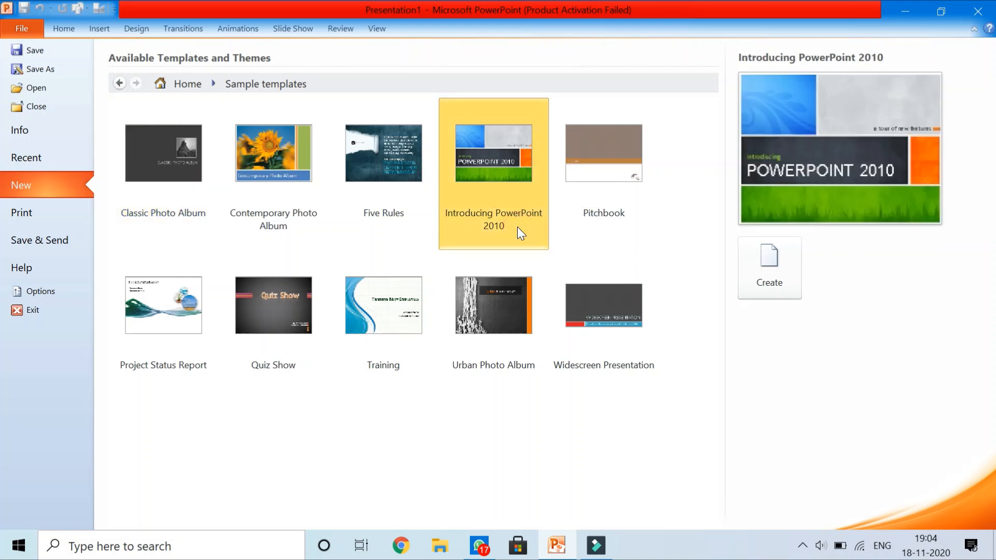
pyautogui.moveTo(773, 267)
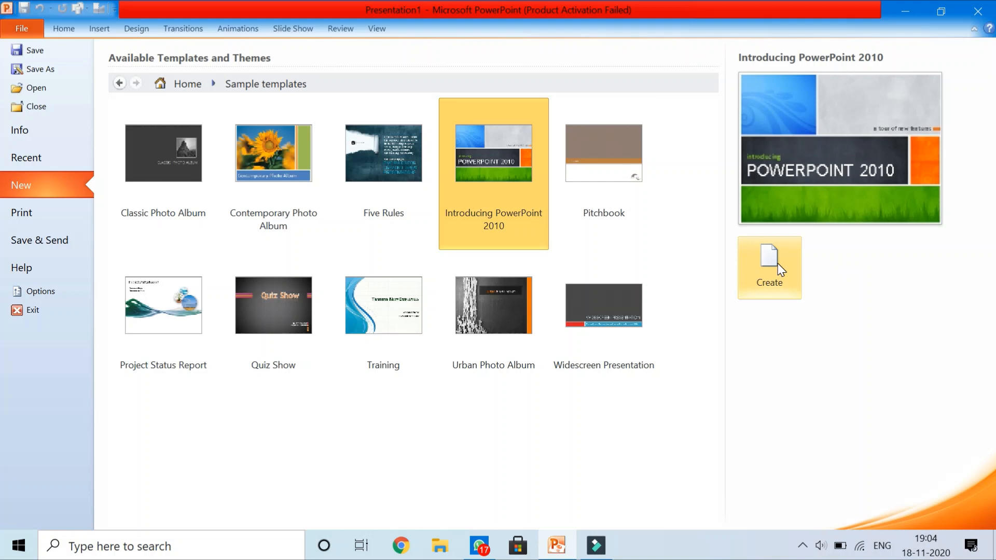
# Create a presentation from the Introducing PowerPoint 2010 template and retitle slide 1's caption to BUILT-IN TEMPLATES.
pyautogui.click(770, 266)
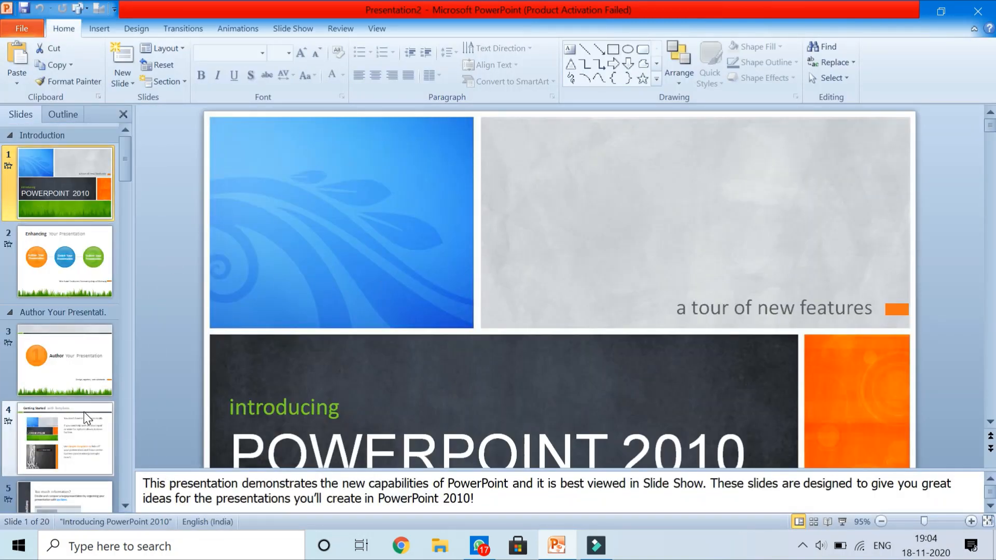
pyautogui.scroll(-3)
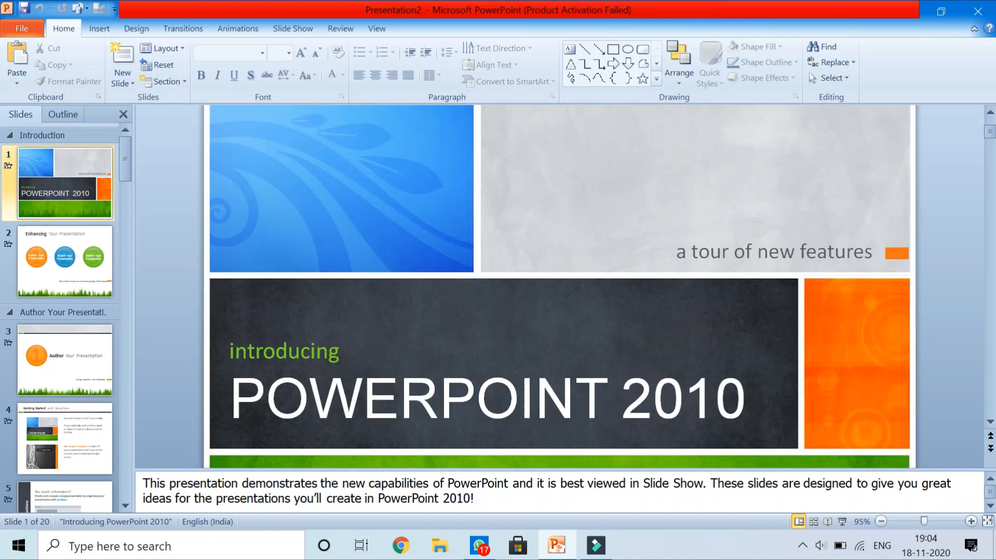
pyautogui.click(482, 398)
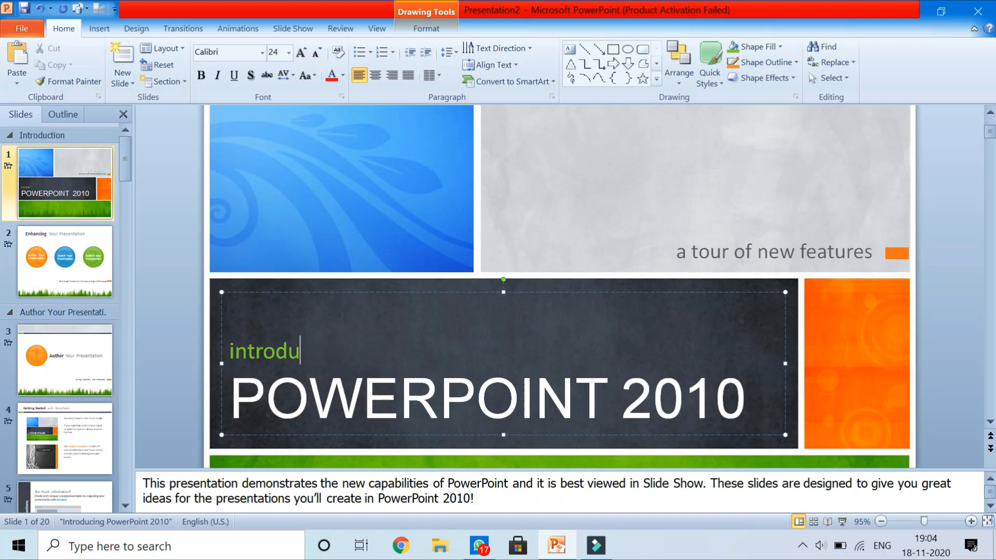
pyautogui.press('Backspace')
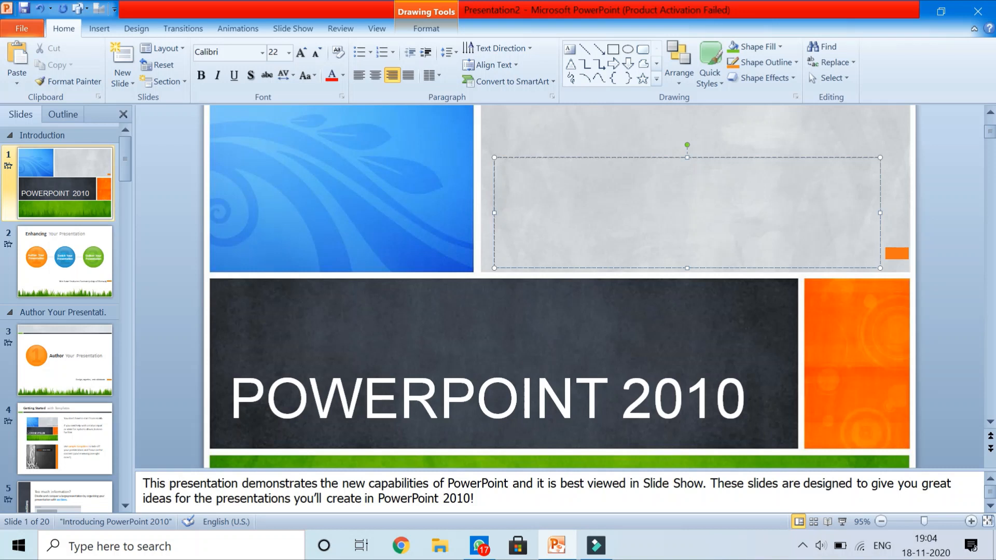
pyautogui.write('b')
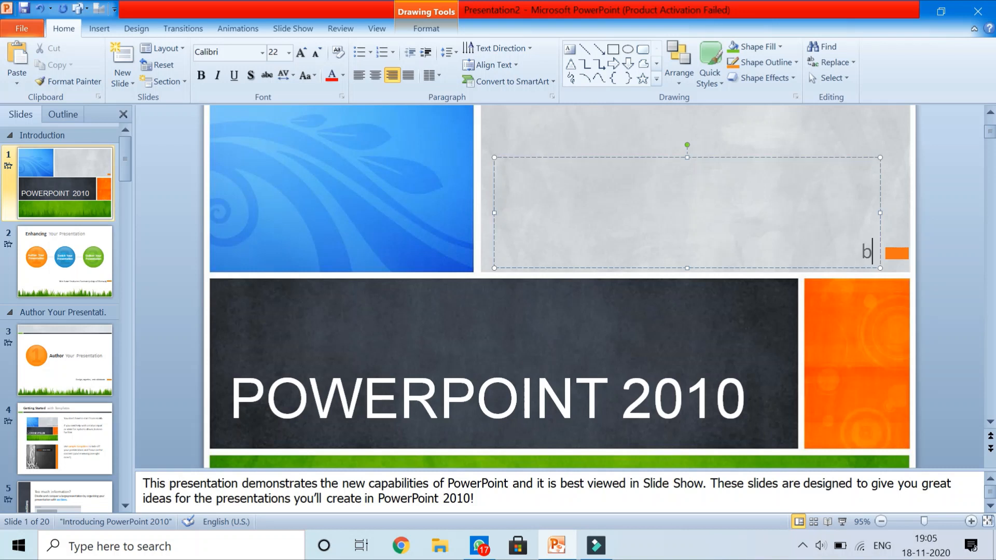
pyautogui.write('U')
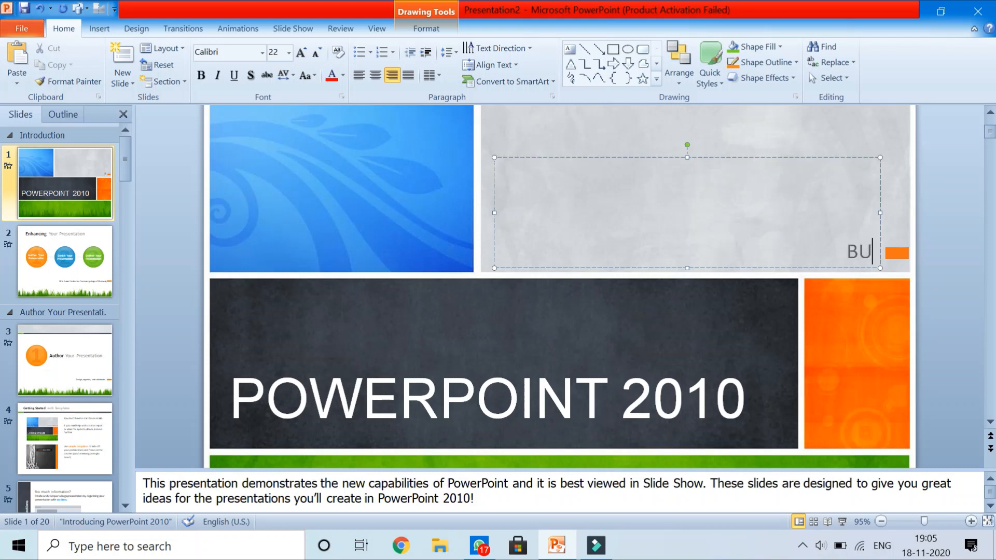
pyautogui.write('ILT-')
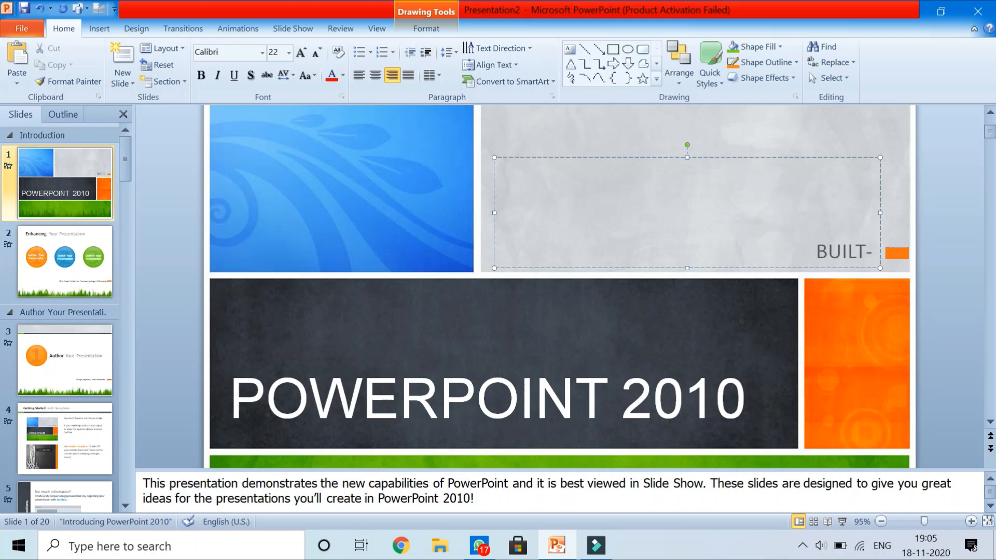
pyautogui.write('IN TE')
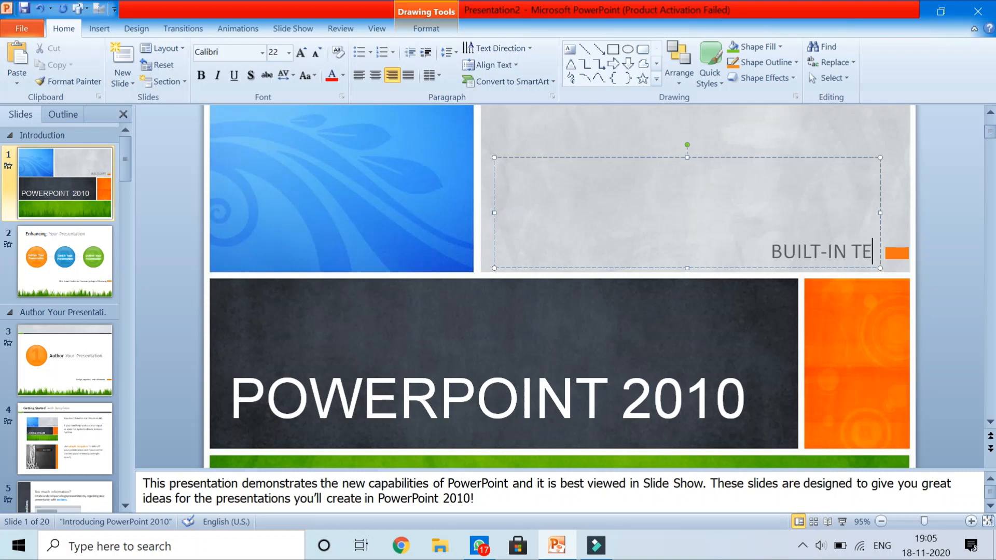
pyautogui.write('MPLATES')
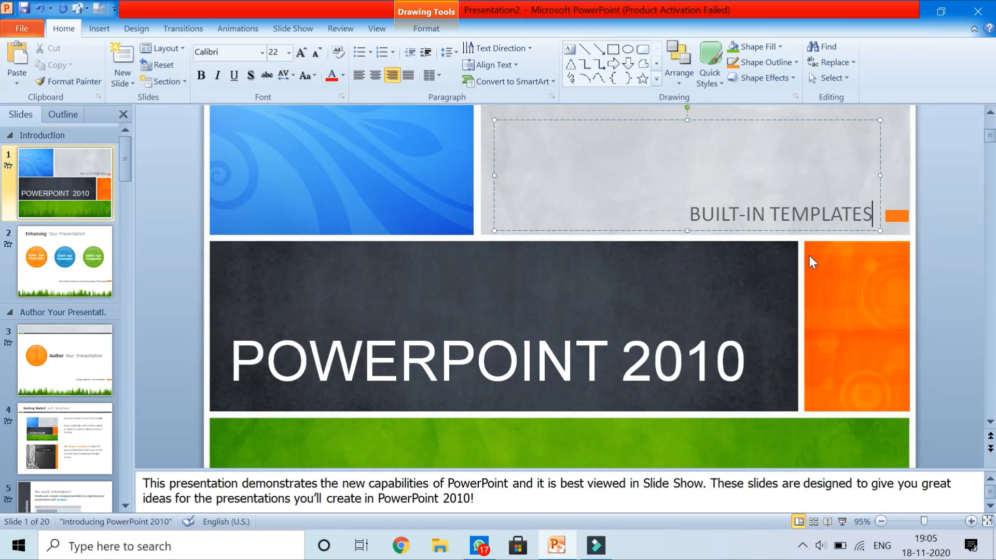
# On slide 2, caption the orange, middle and green circles DO, IT and YOURSELF.
pyautogui.click(64, 262)
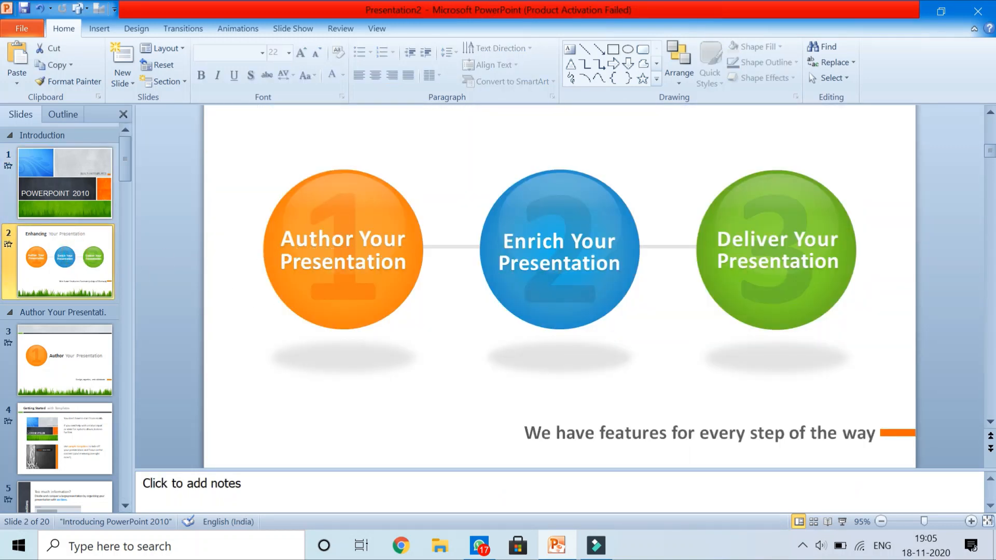
pyautogui.click(343, 250)
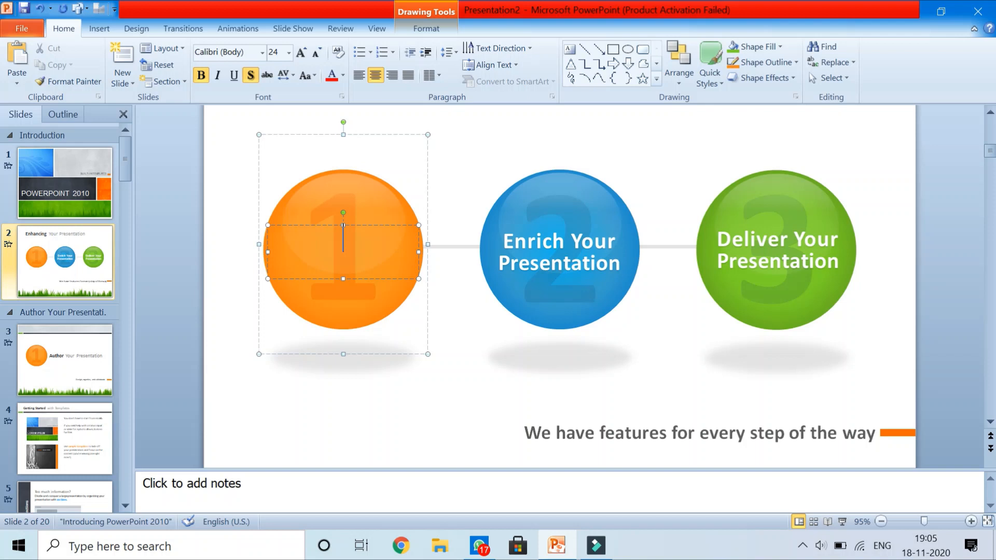
pyautogui.write('DO')
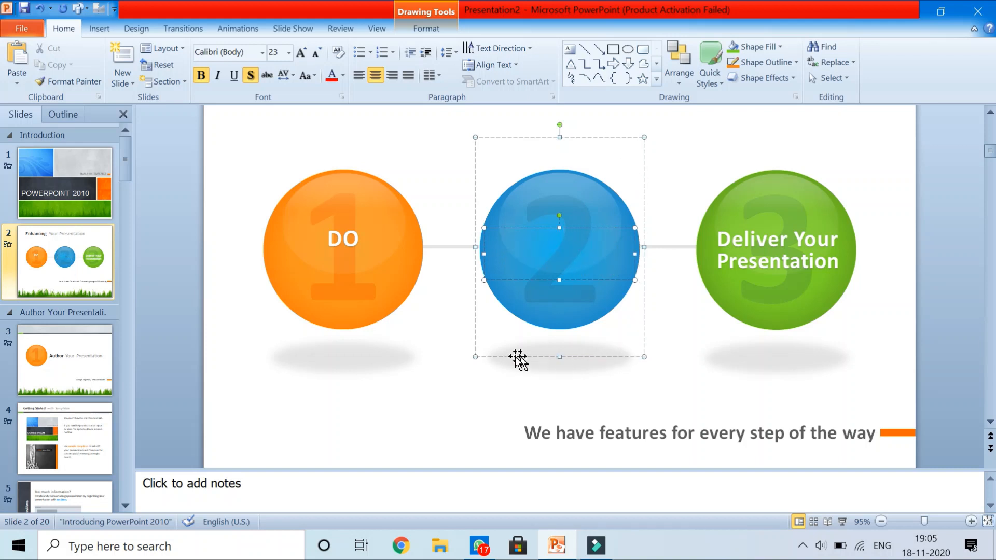
pyautogui.moveTo(565, 263)
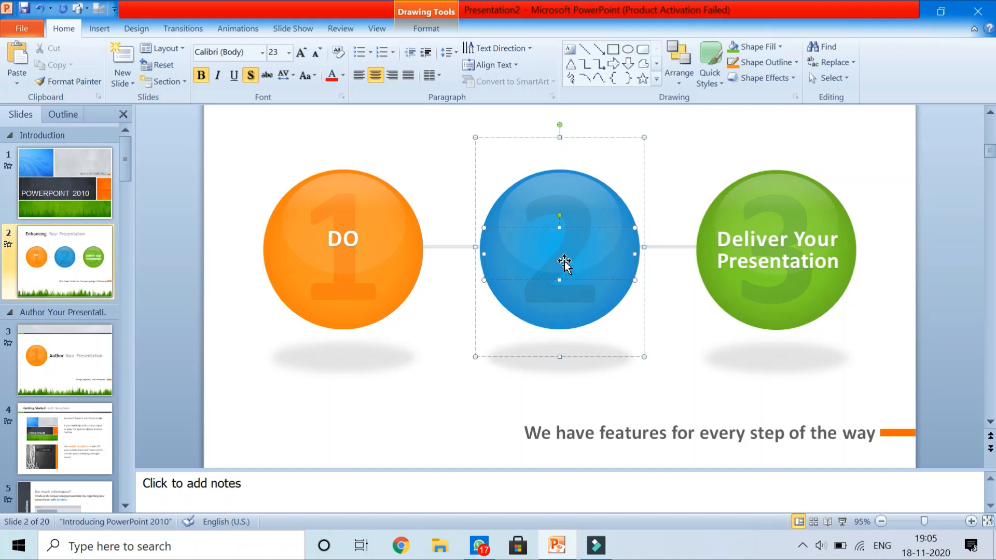
pyautogui.write('IT')
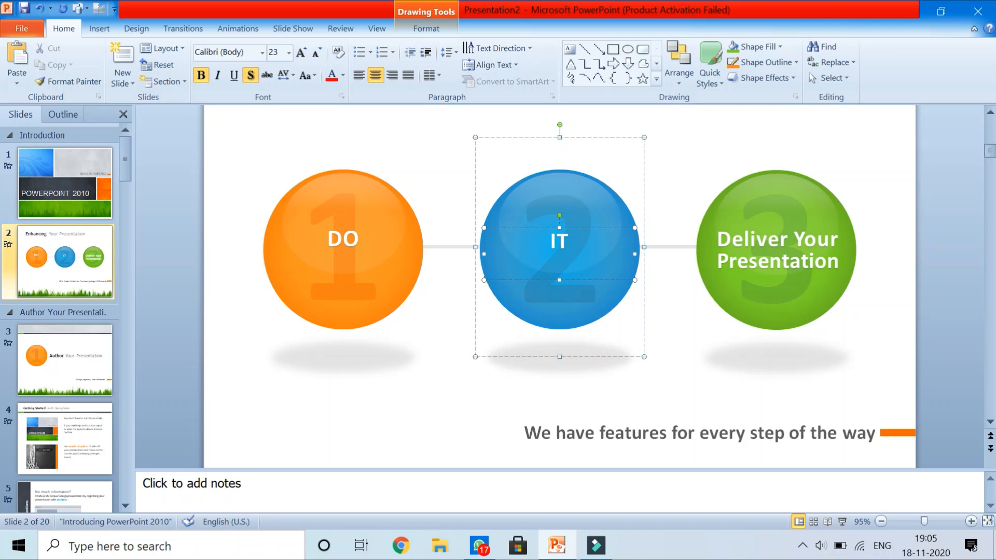
pyautogui.click(777, 249)
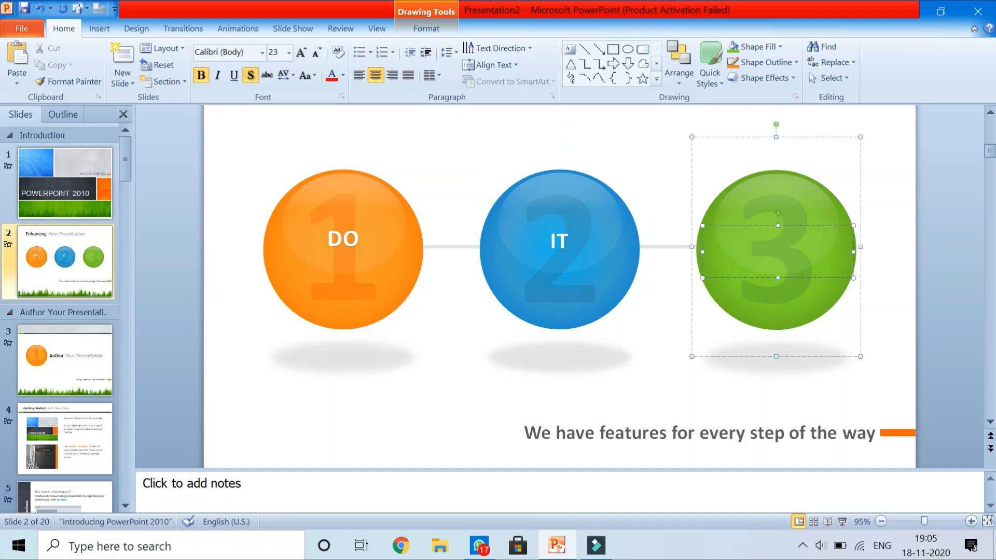
pyautogui.write('YOURSE')
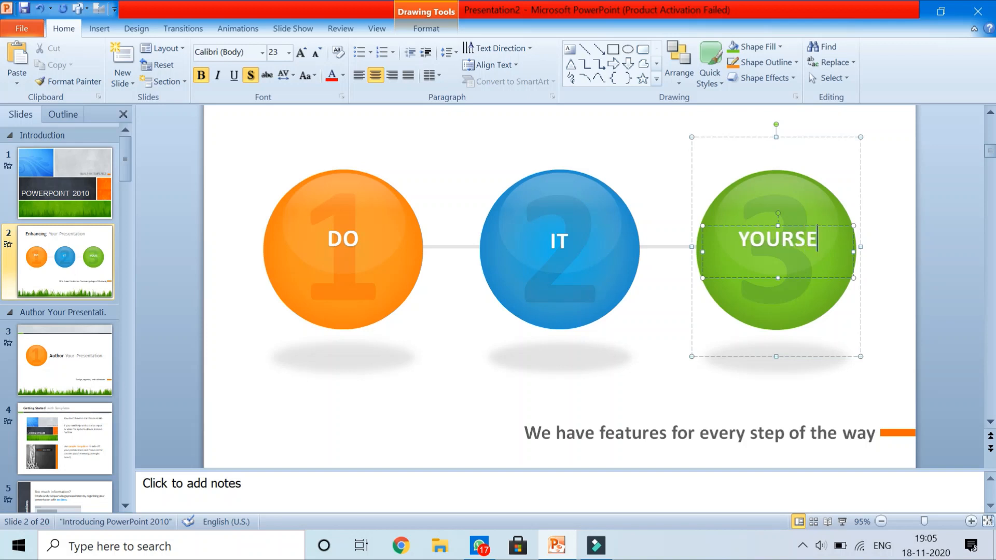
pyautogui.write('LF')
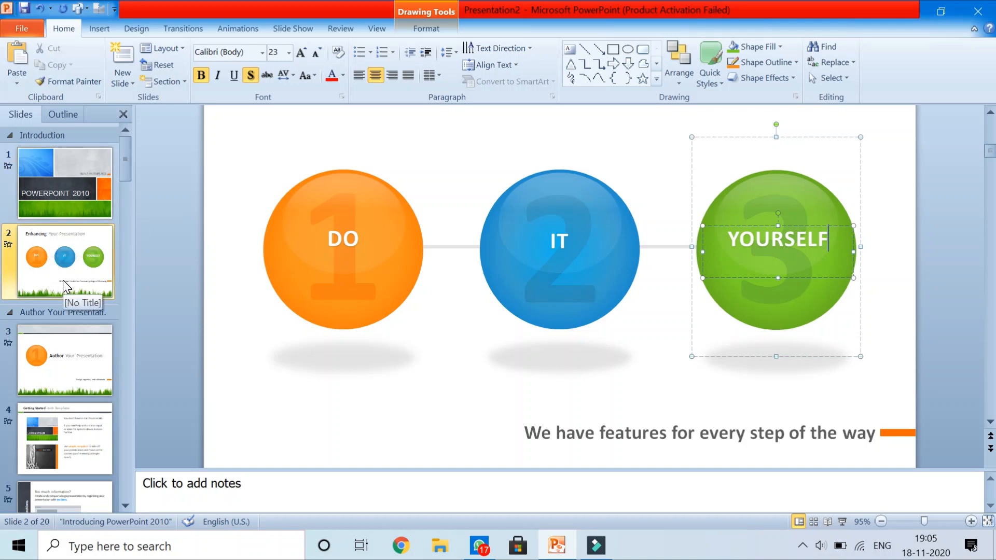
pyautogui.moveTo(62, 309)
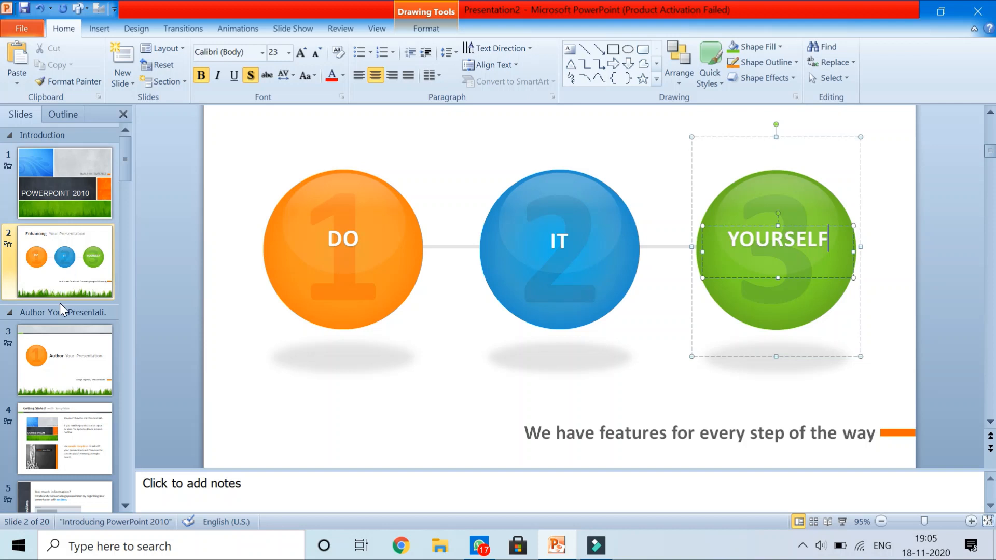
pyautogui.moveTo(523, 355)
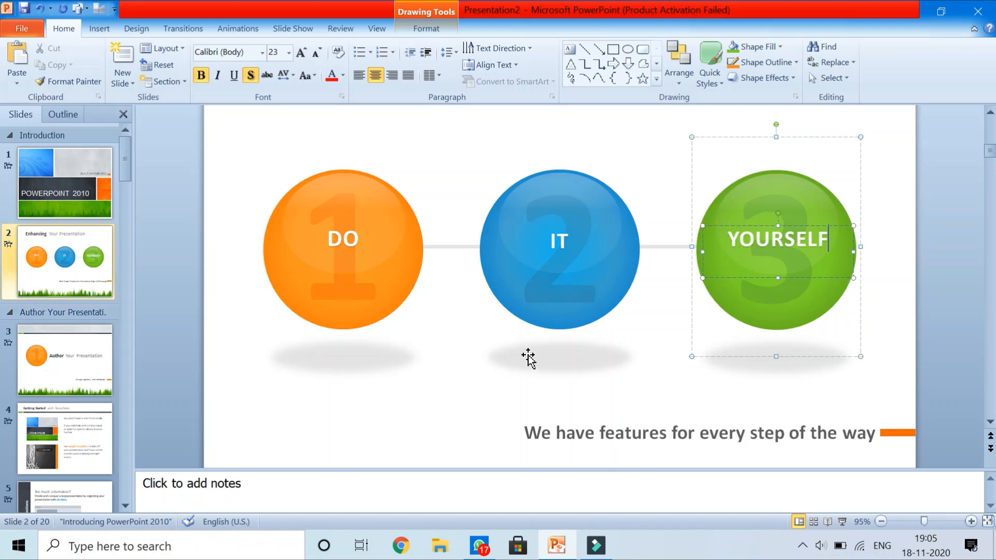
pyautogui.moveTo(534, 371)
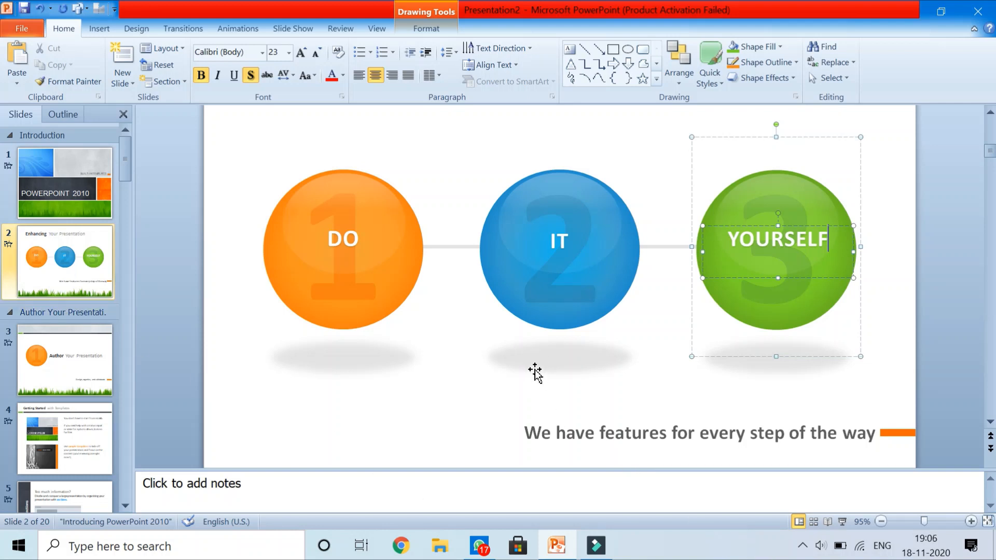
pyautogui.moveTo(531, 373)
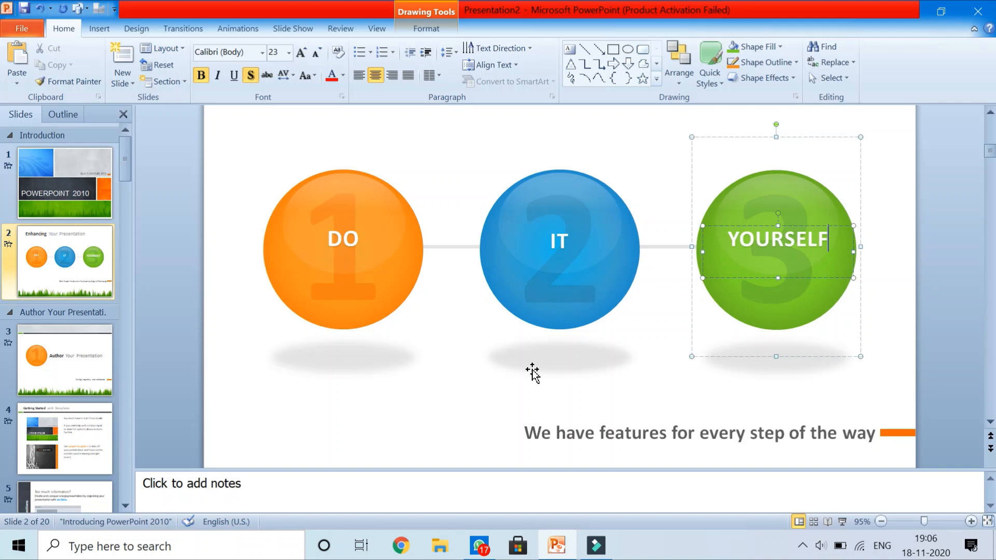
pyautogui.moveTo(799, 535)
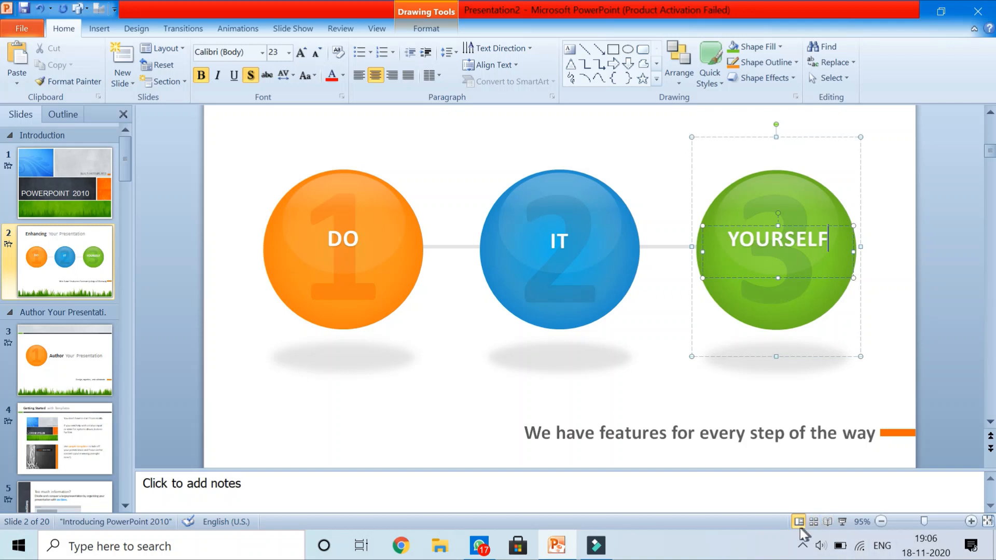
pyautogui.moveTo(797, 522)
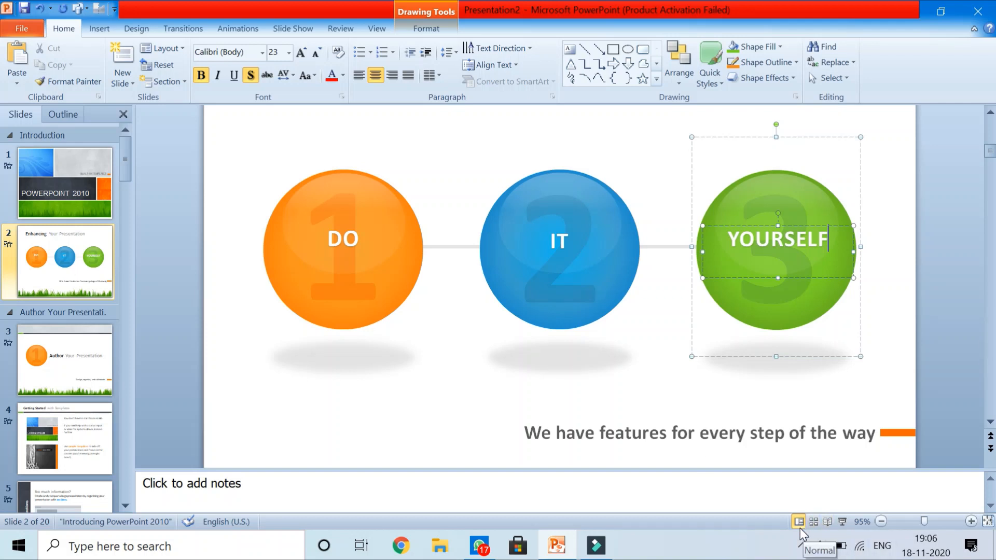
pyautogui.moveTo(812, 524)
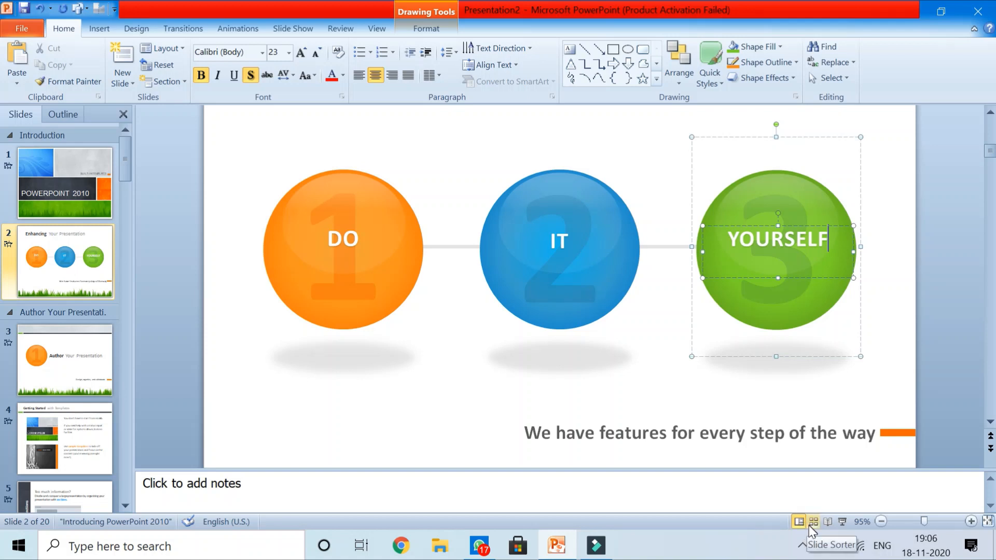
pyautogui.moveTo(581, 376)
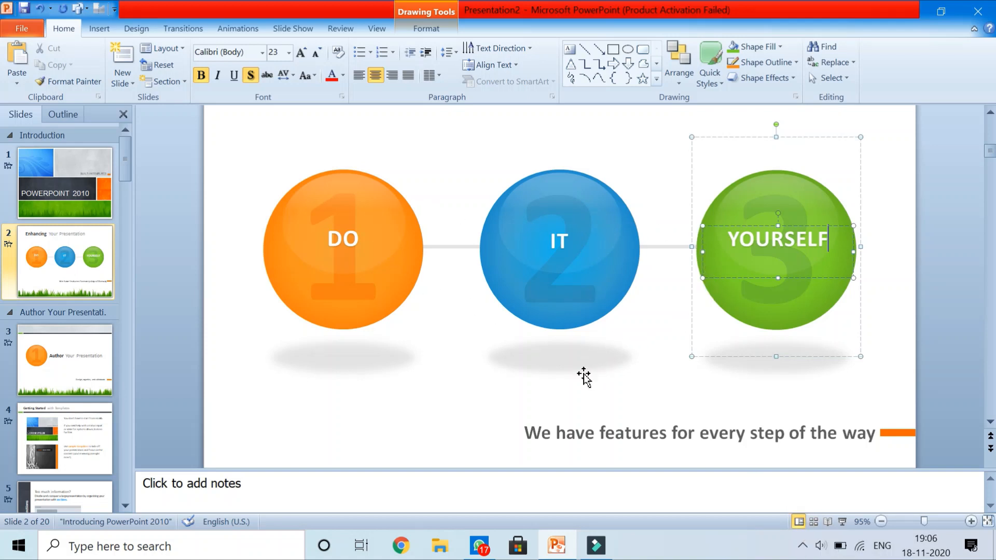
pyautogui.moveTo(730, 419)
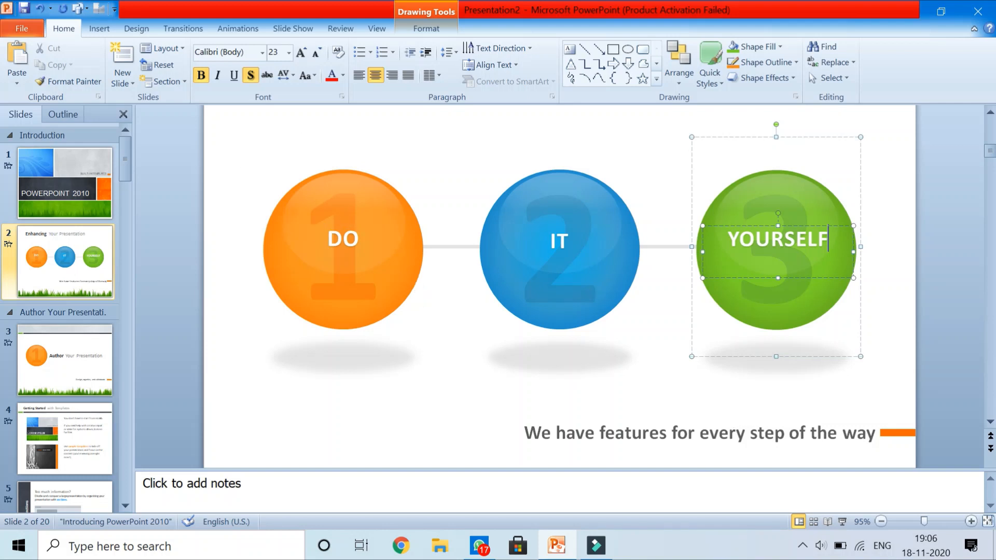
pyautogui.moveTo(387, 236)
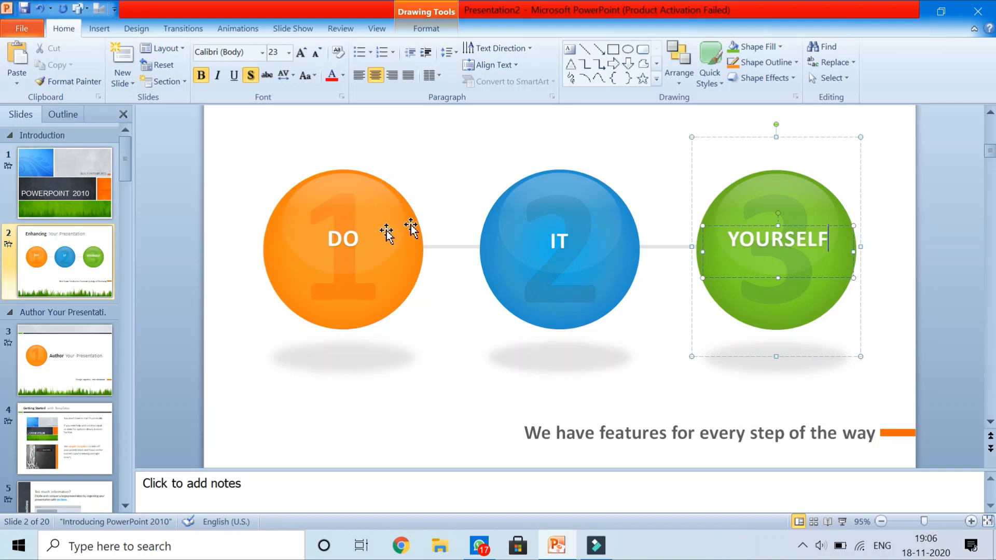
pyautogui.moveTo(838, 550)
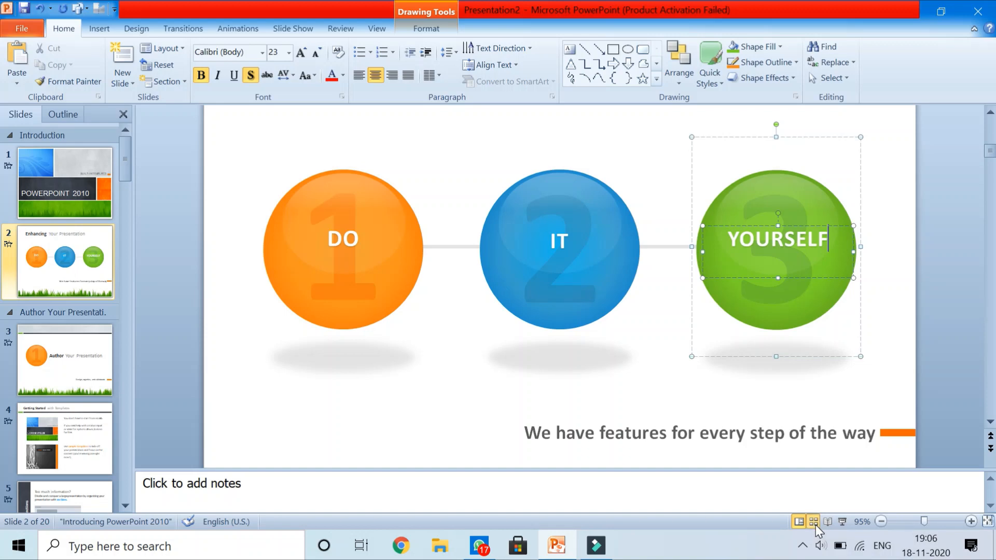
# Switch to Slide Sorter view and scroll through all the section-grouped thumbnails.
pyautogui.click(811, 521)
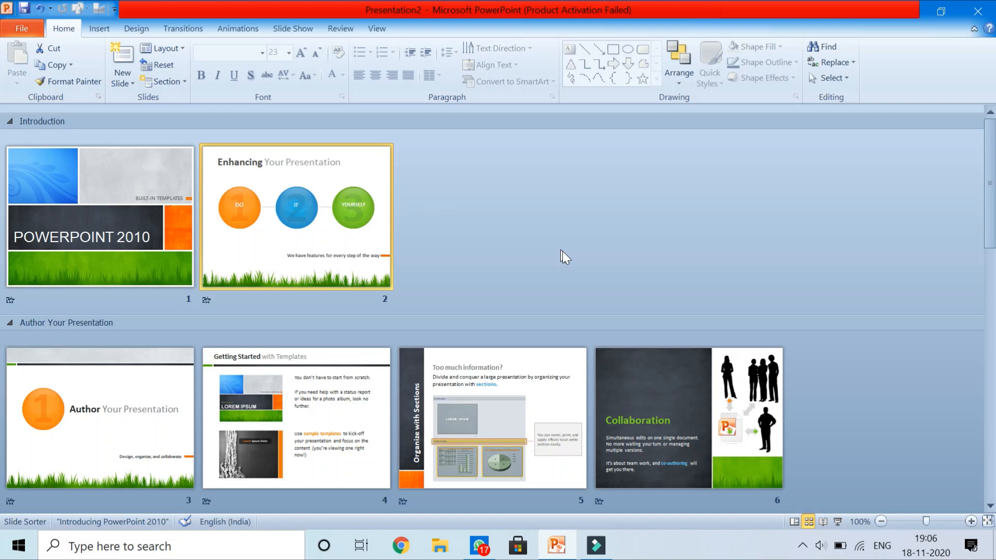
pyautogui.scroll(-3)
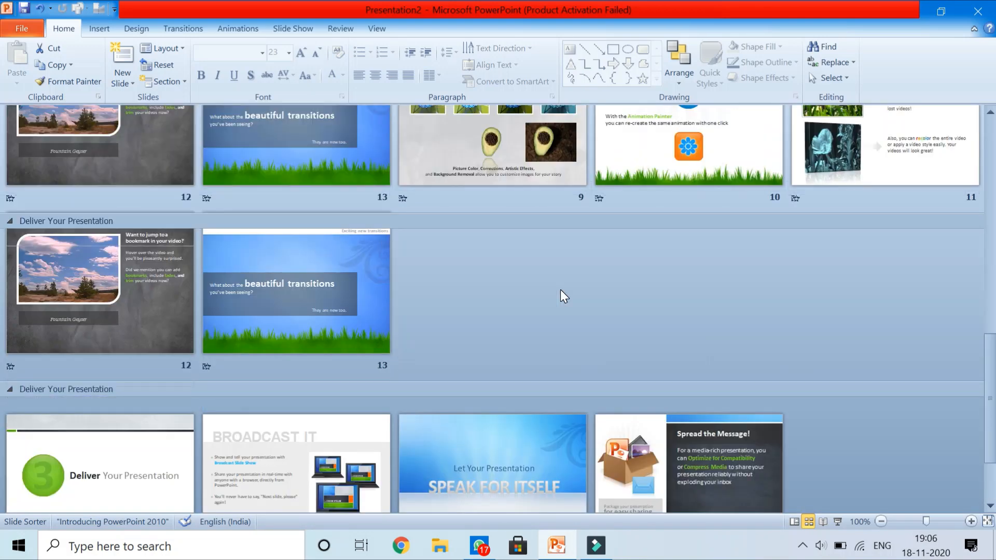
pyautogui.scroll(-3)
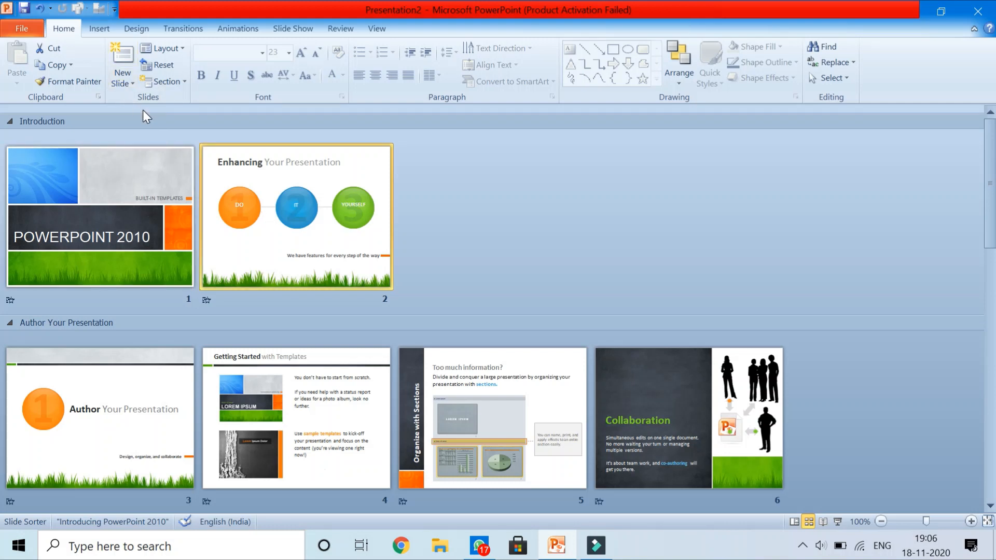
pyautogui.moveTo(824, 523)
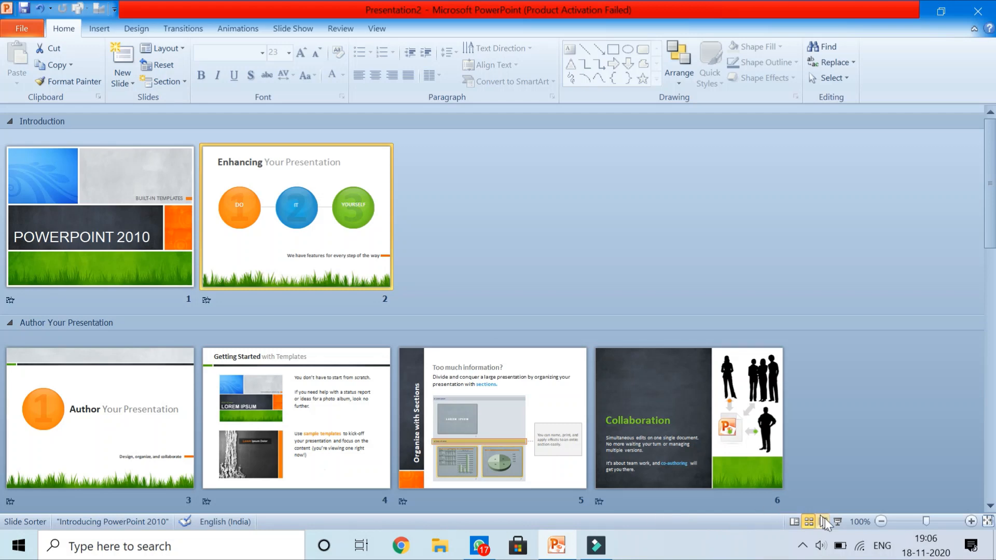
pyautogui.click(828, 522)
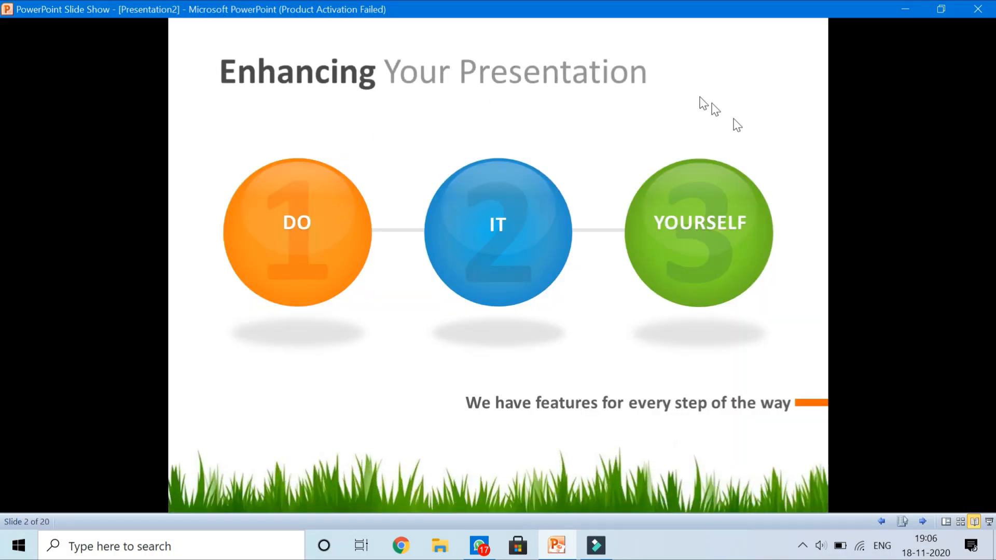
pyautogui.moveTo(203, 365)
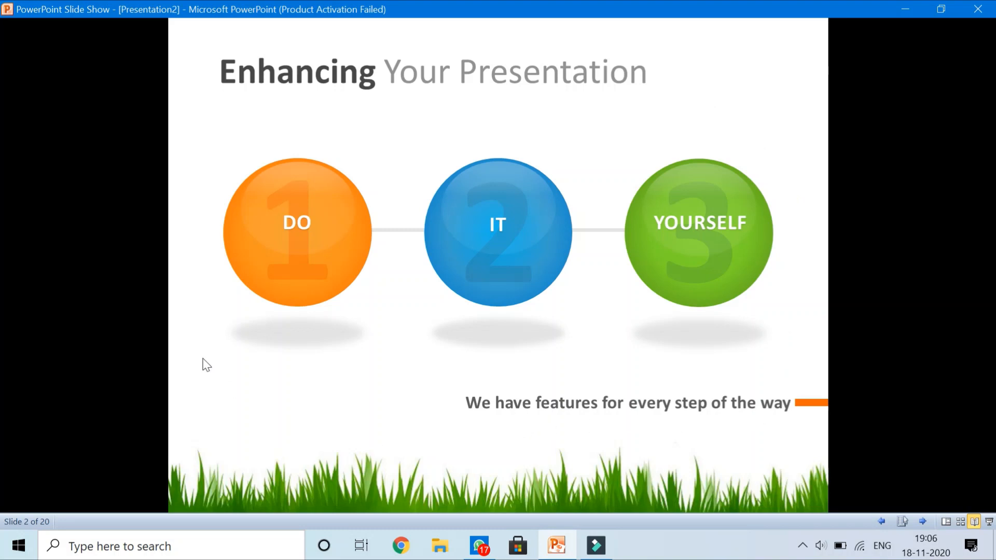
pyautogui.moveTo(455, 97)
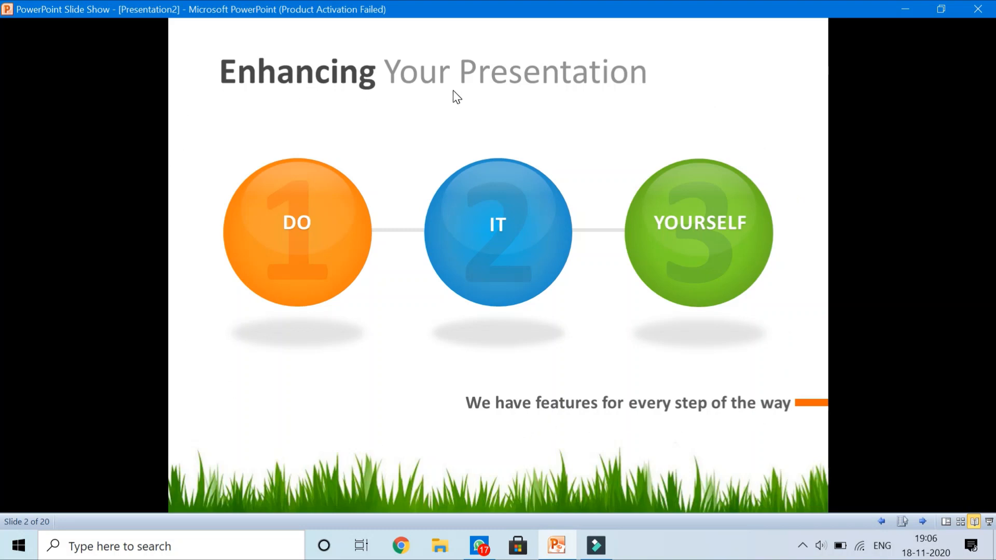
pyautogui.moveTo(573, 93)
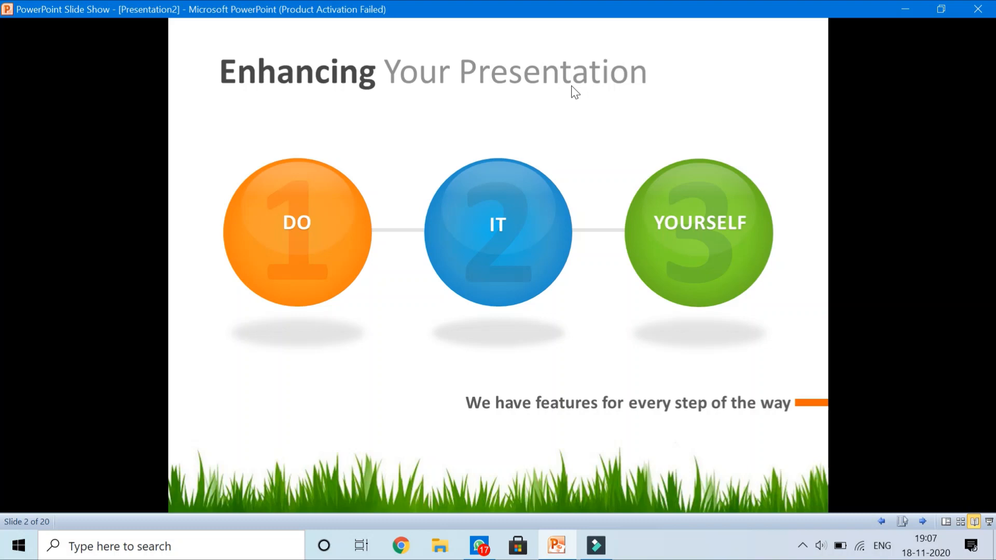
pyautogui.moveTo(297, 15)
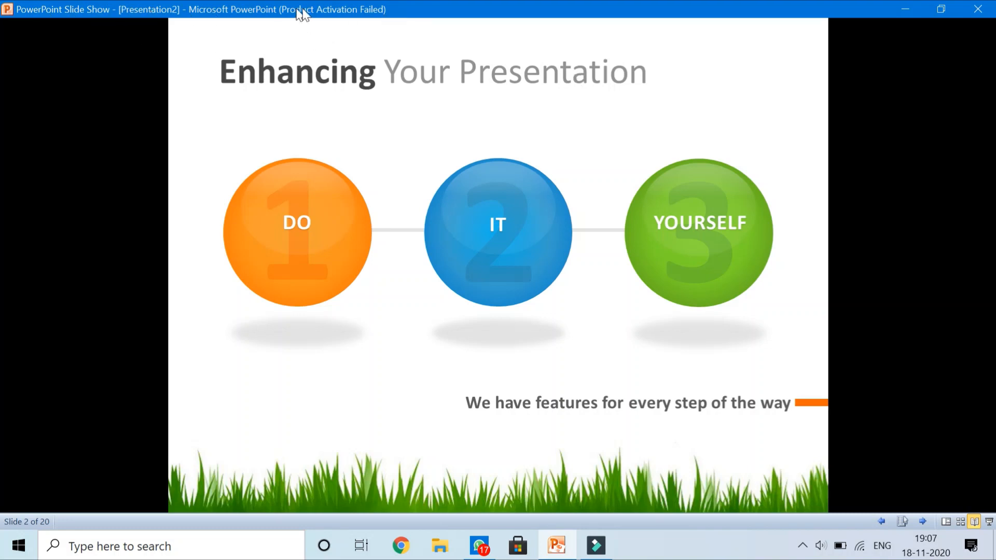
pyautogui.moveTo(728, 23)
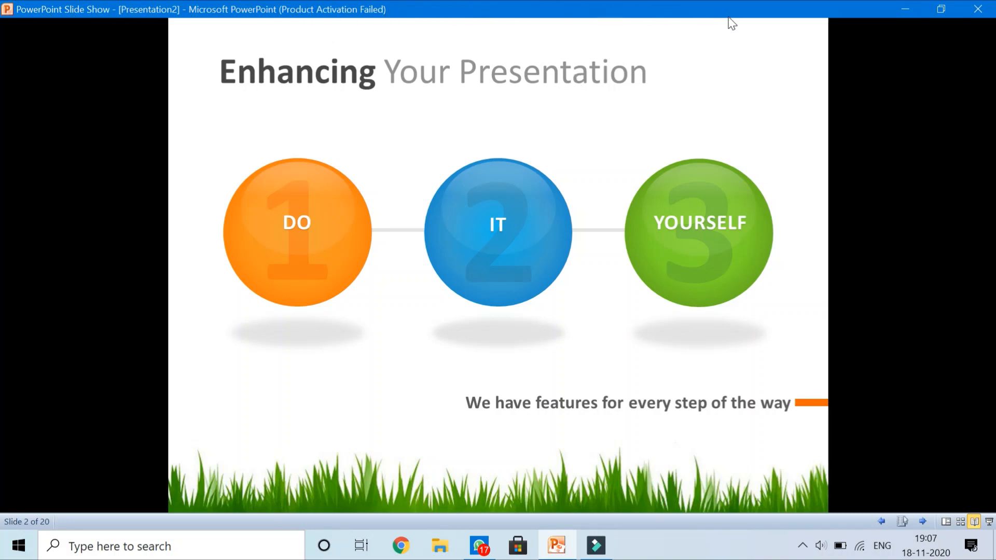
pyautogui.moveTo(160, 60)
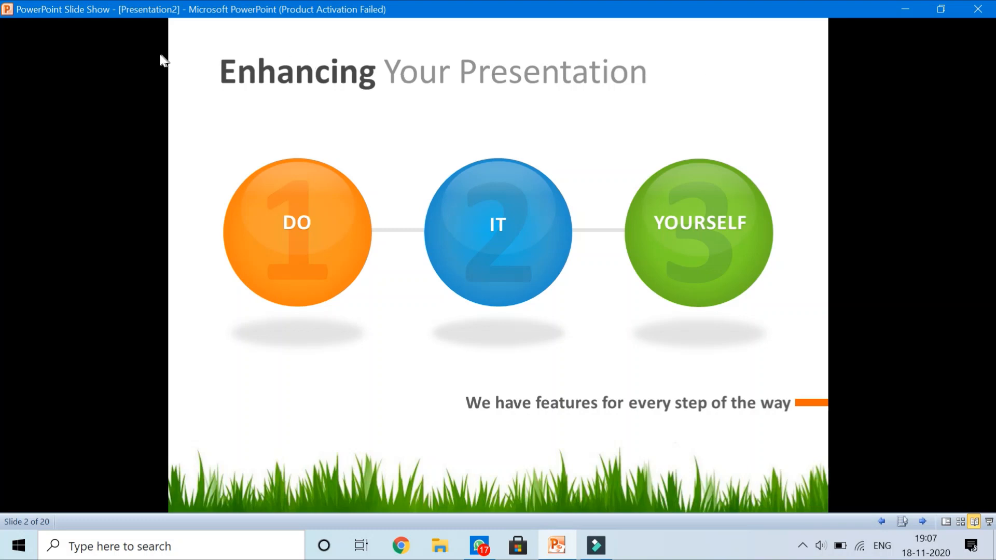
pyautogui.moveTo(902, 16)
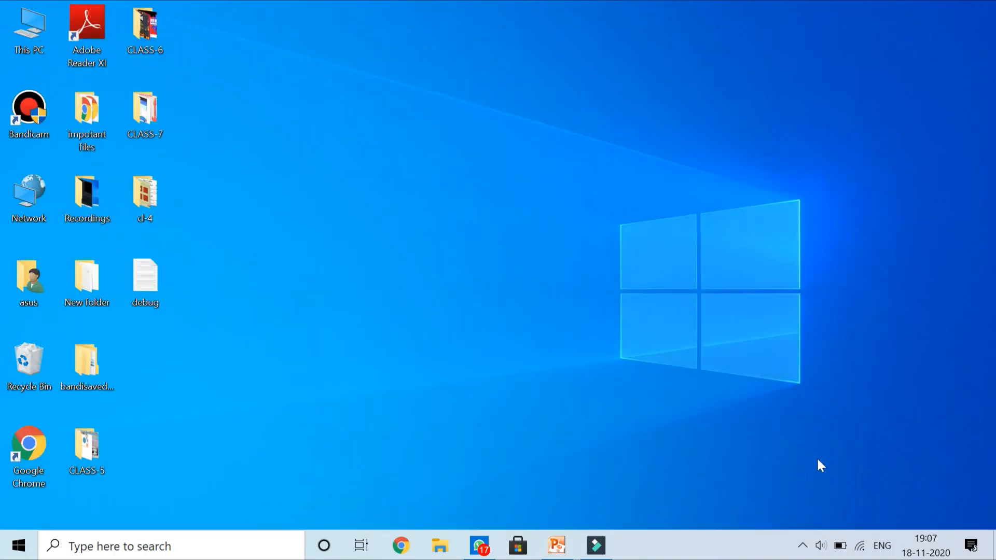
pyautogui.click(554, 546)
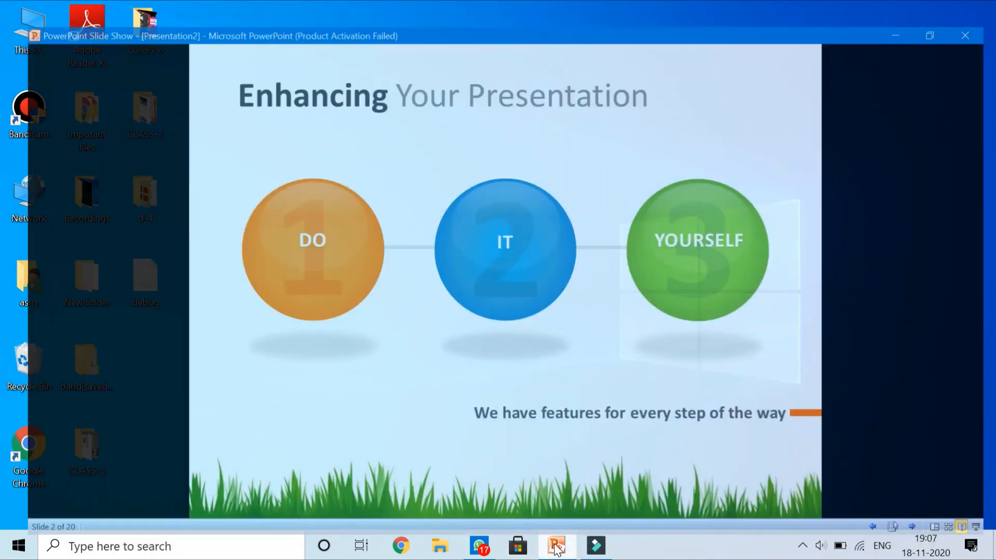
pyautogui.click(554, 545)
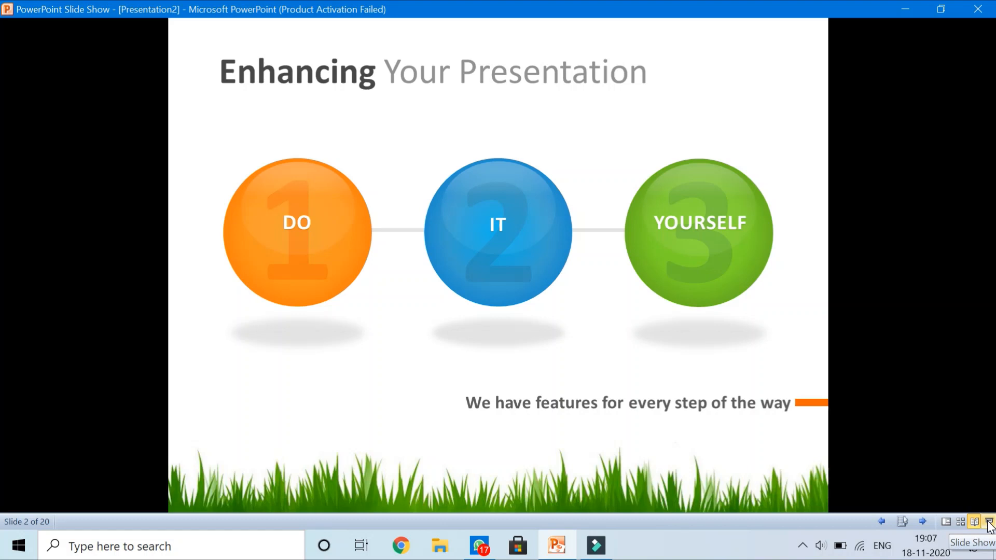
# Leave the slide show and return to Normal editing view.
pyautogui.click(948, 520)
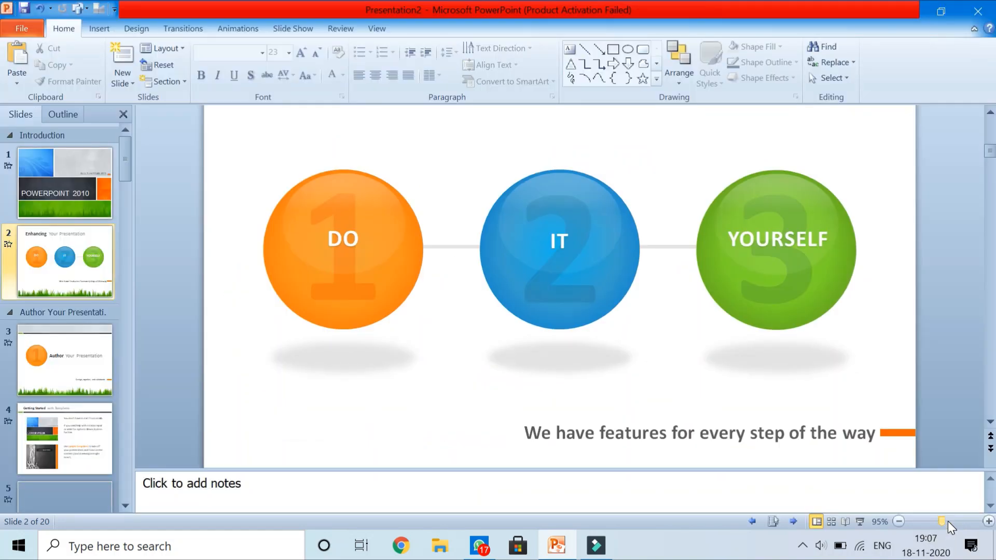
pyautogui.moveTo(60, 174)
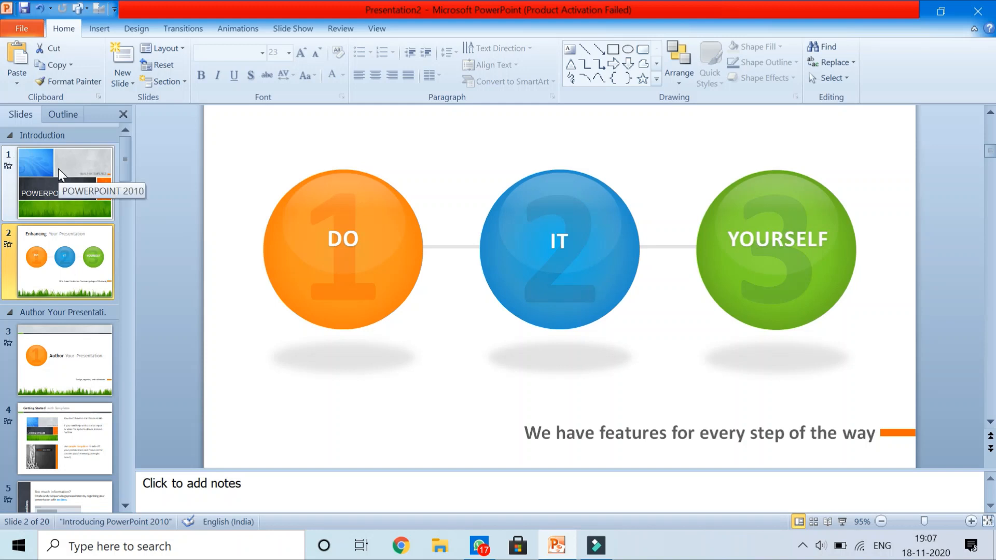
pyautogui.moveTo(78, 164)
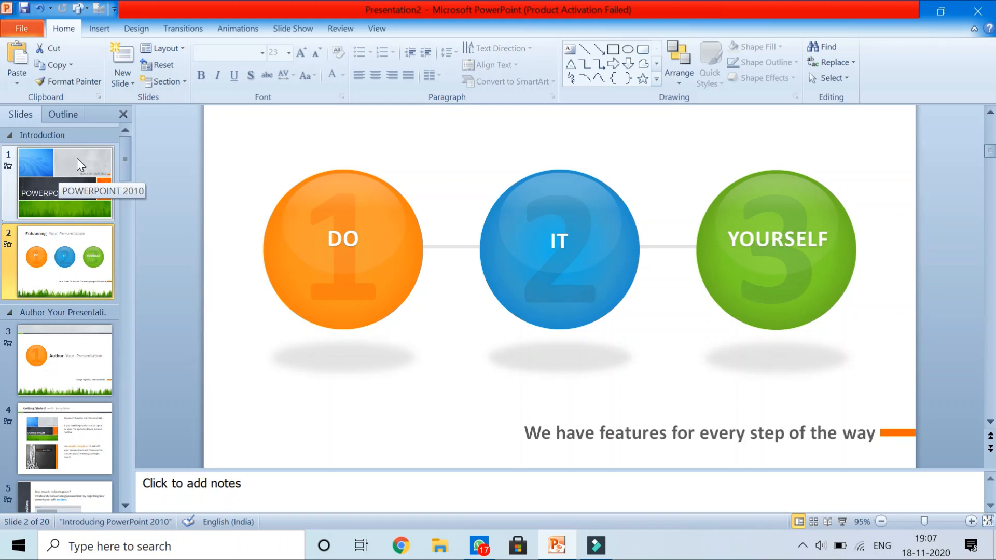
pyautogui.moveTo(971, 545)
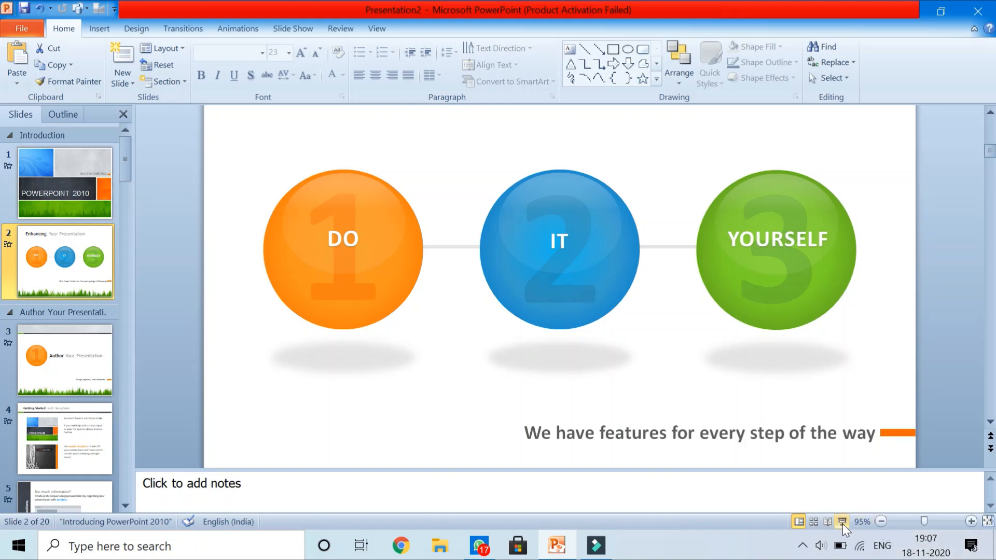
pyautogui.moveTo(843, 522)
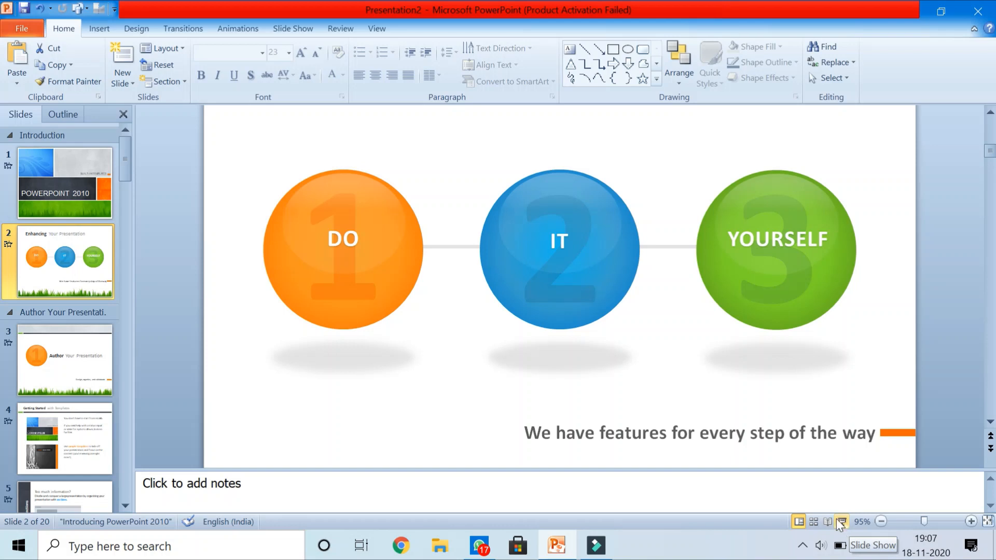
pyautogui.moveTo(847, 522)
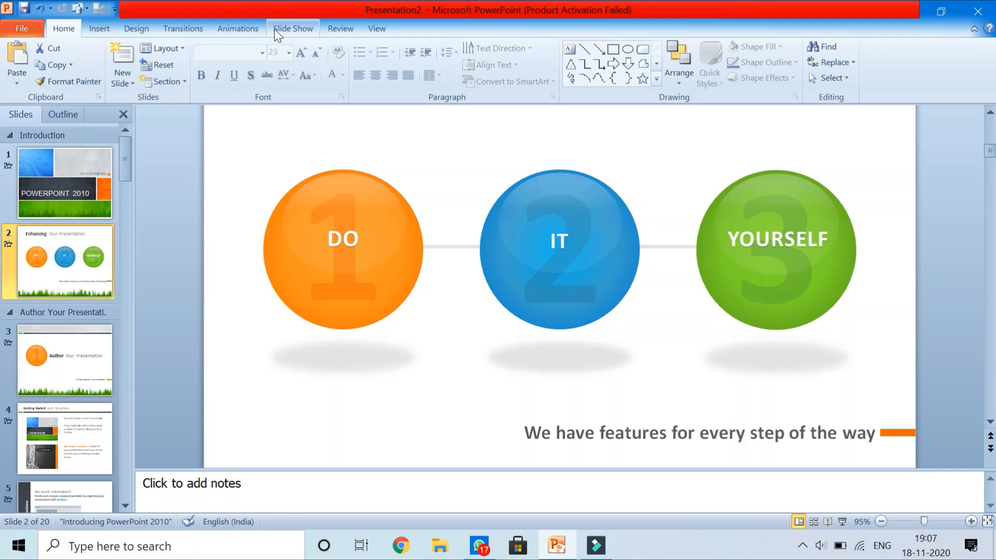
# Show the Slide Show ribbon commands.
pyautogui.click(292, 29)
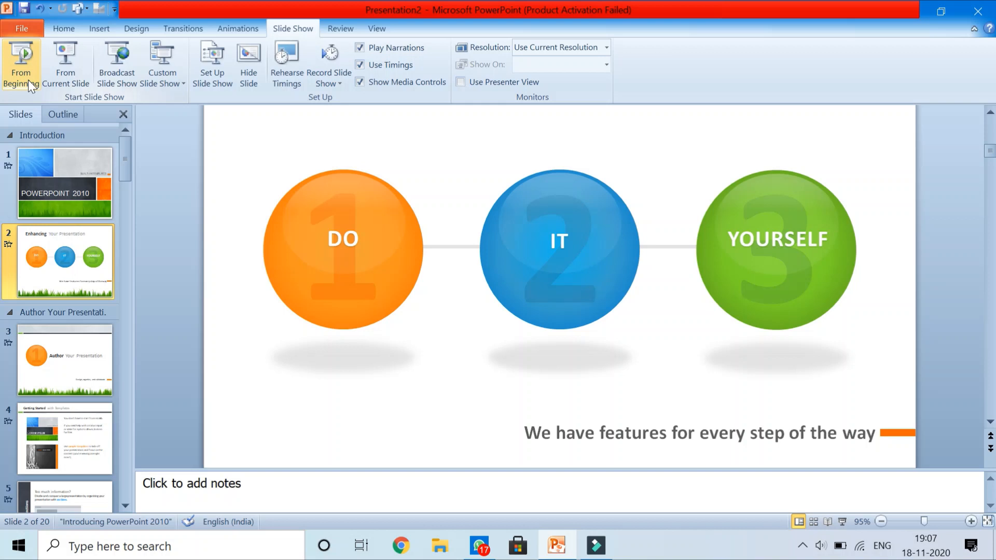
pyautogui.moveTo(99, 106)
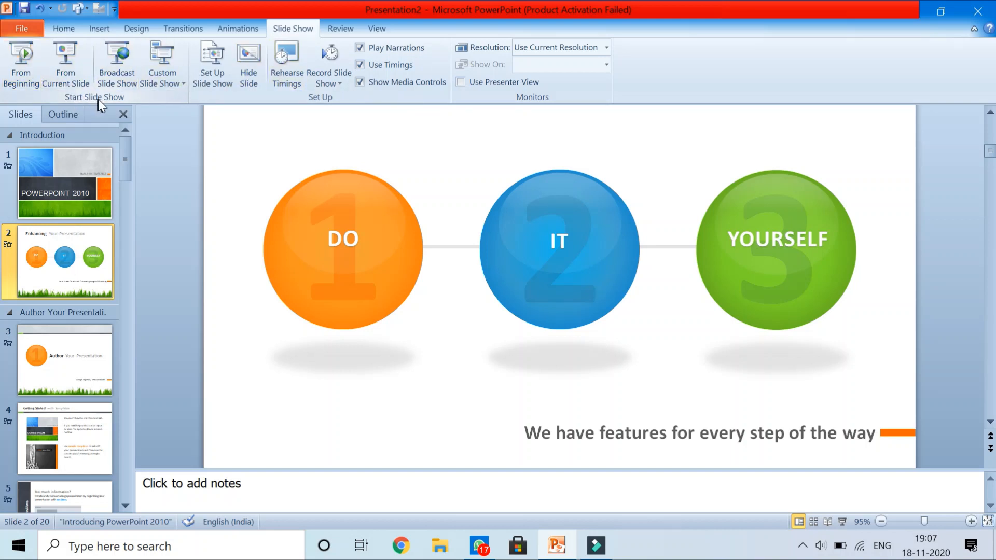
pyautogui.moveTo(115, 106)
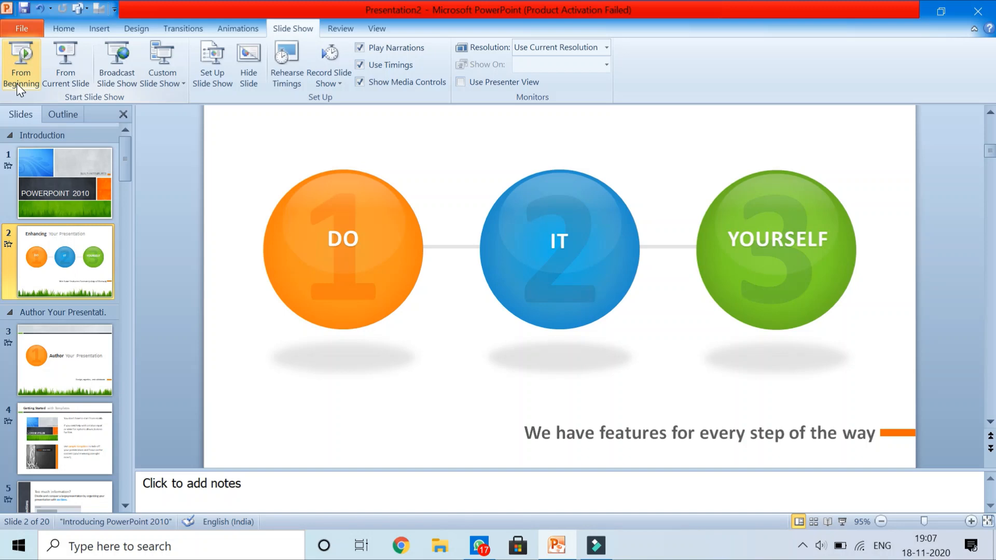
# Run the slide show From Beginning, then end it with Escape.
pyautogui.click(20, 57)
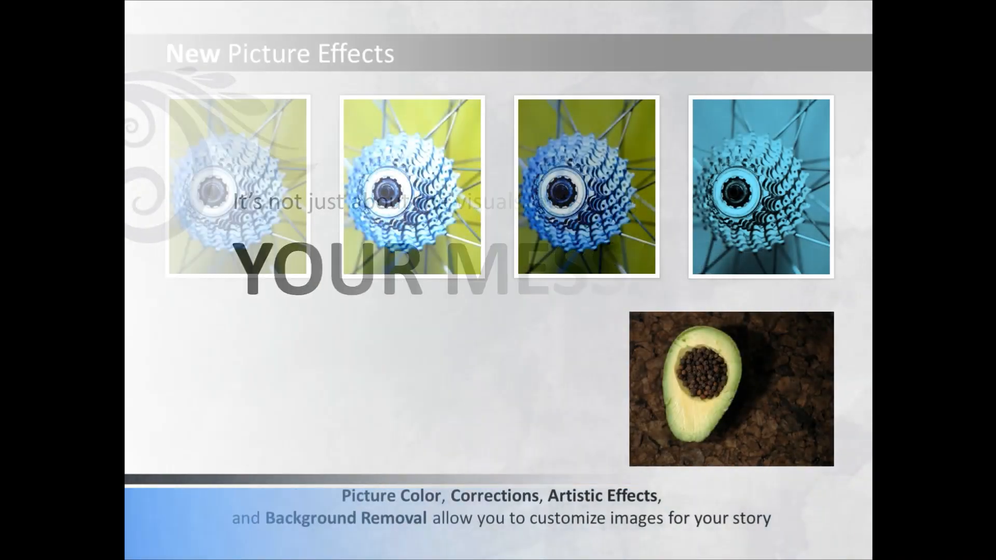
pyautogui.press('Escape')
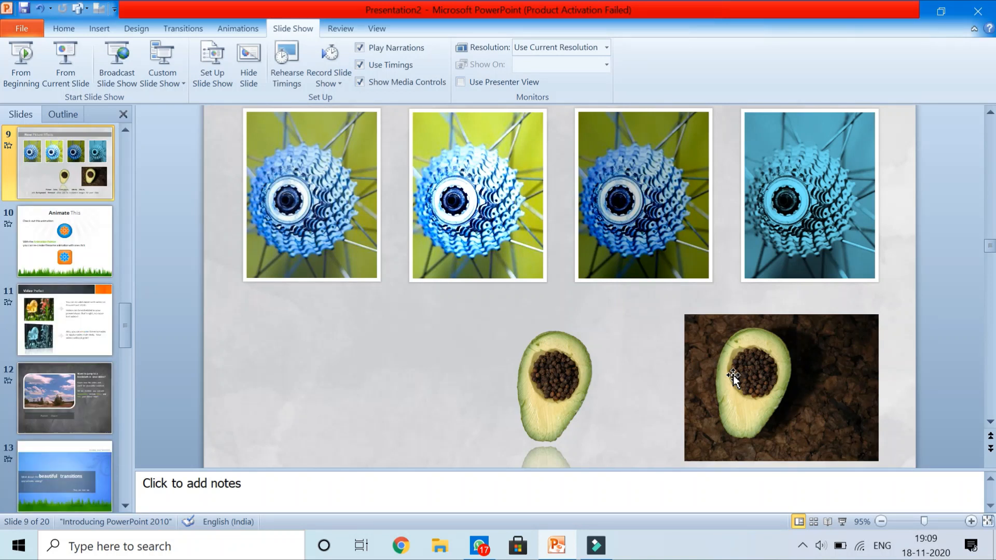
pyautogui.moveTo(130, 272)
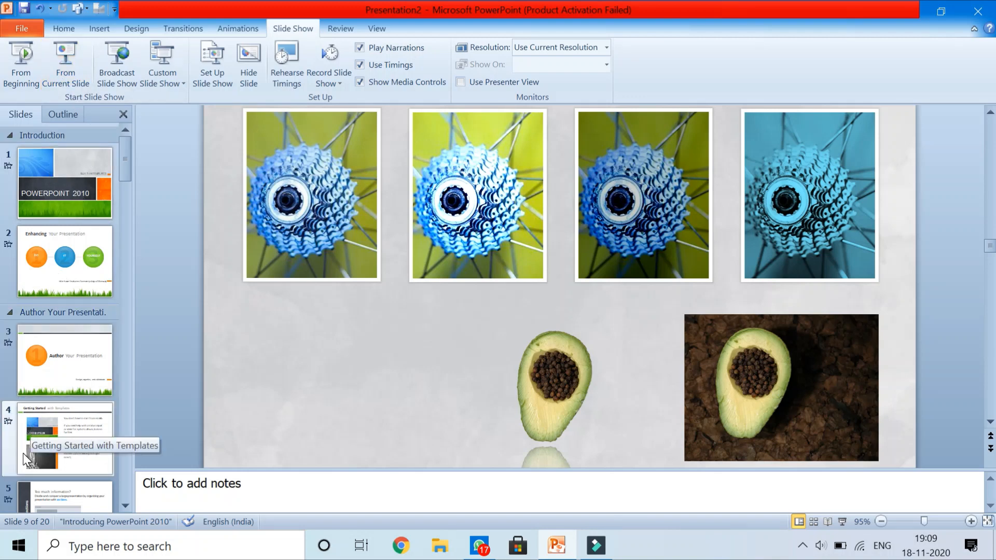
pyautogui.moveTo(649, 549)
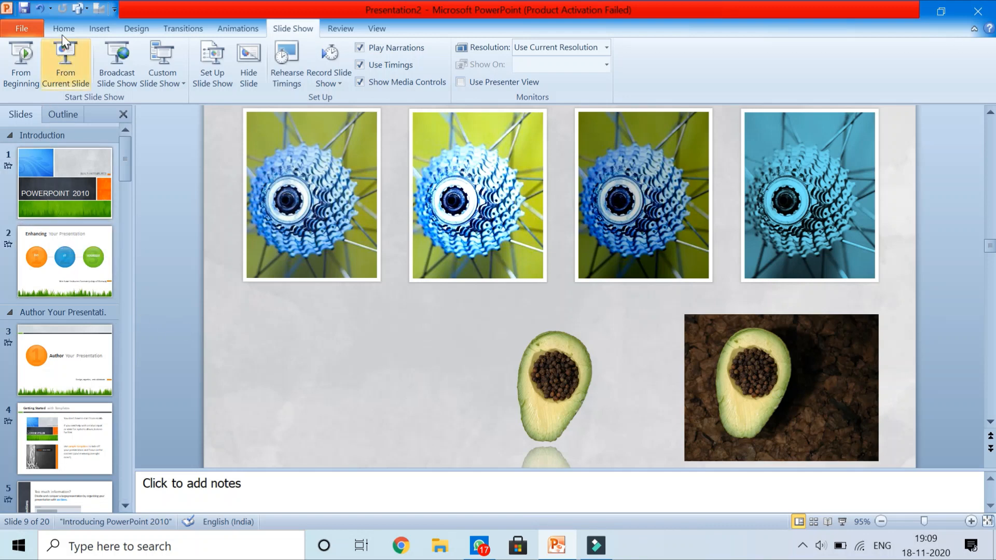
pyautogui.moveTo(57, 33)
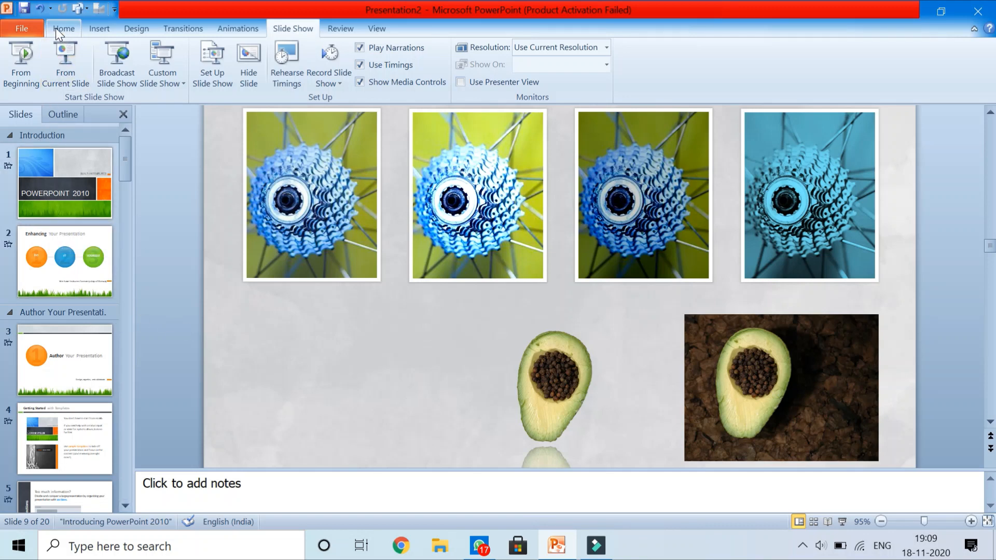
# Open the Software presentation from Documents via File > Open.
pyautogui.click(23, 28)
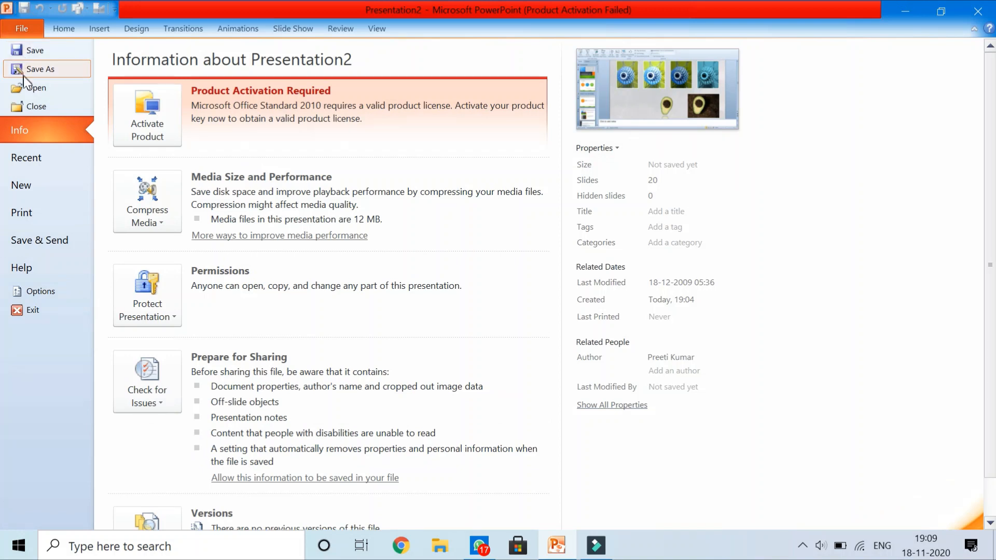
pyautogui.moveTo(27, 160)
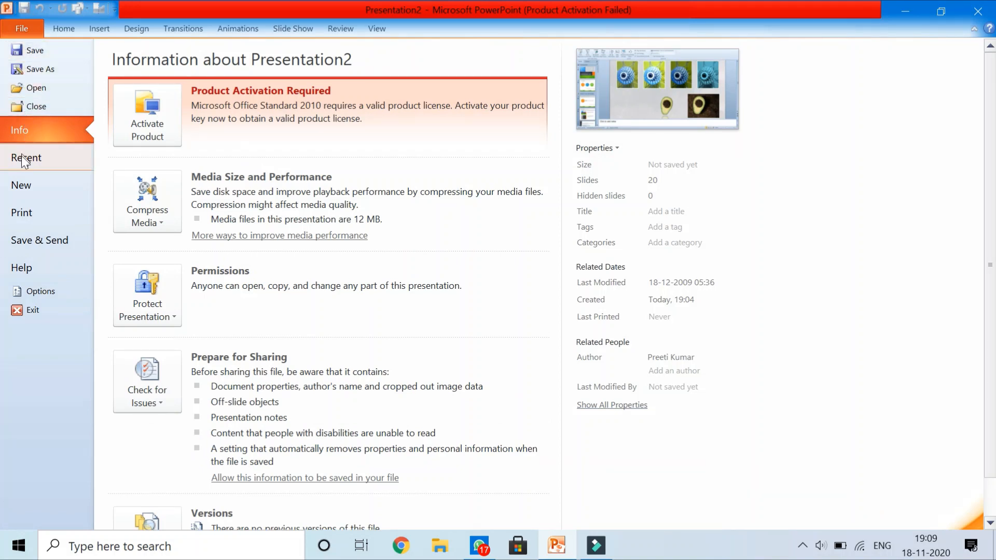
pyautogui.moveTo(41, 69)
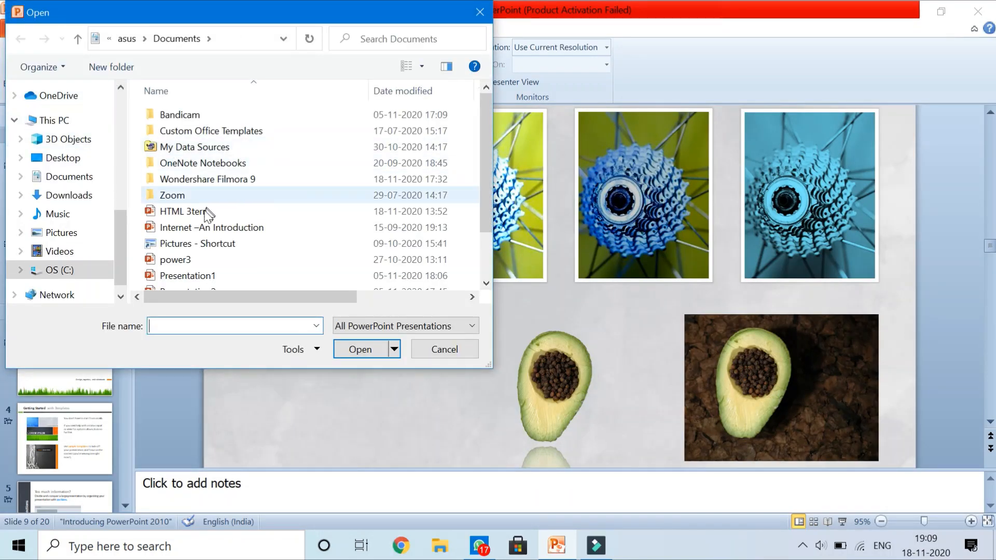
pyautogui.scroll(-3)
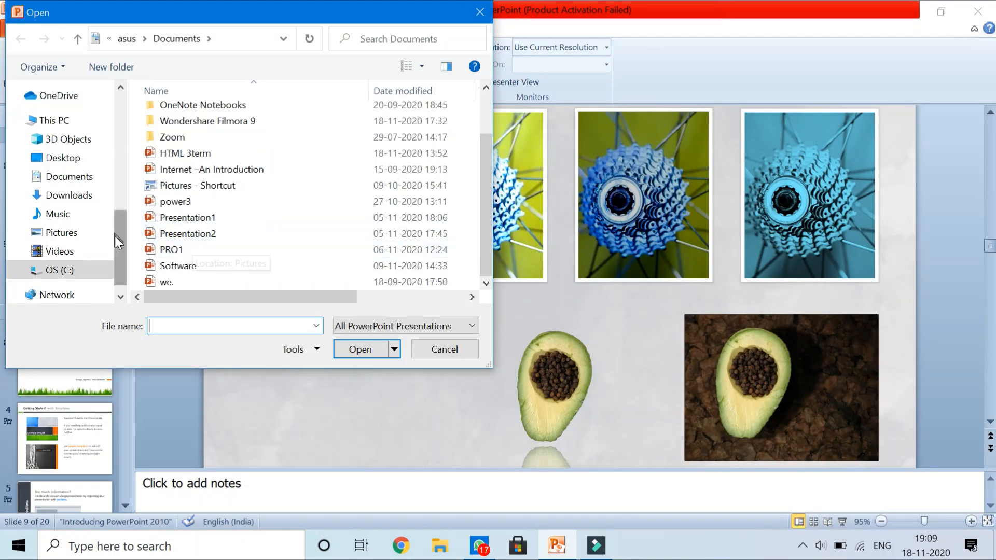
pyautogui.click(178, 266)
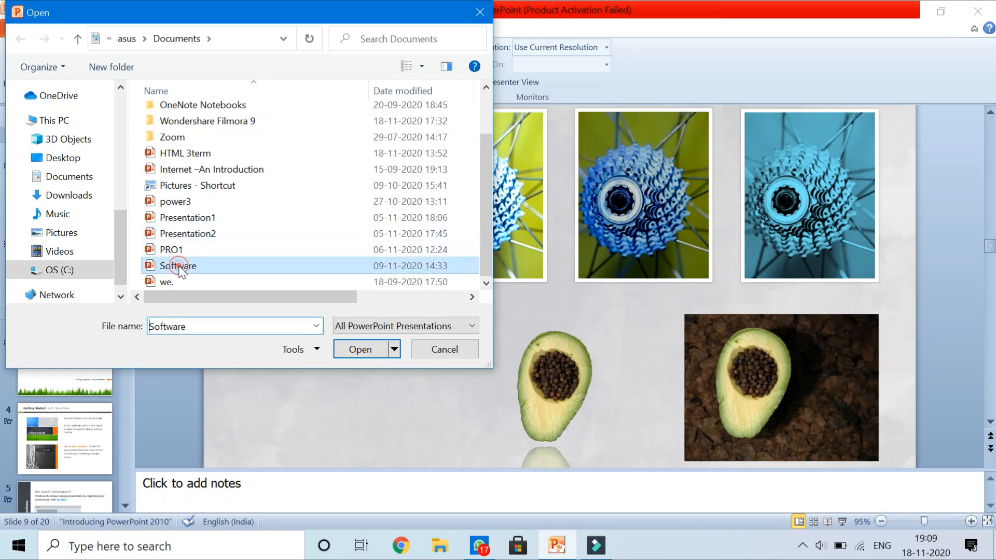
pyautogui.click(353, 348)
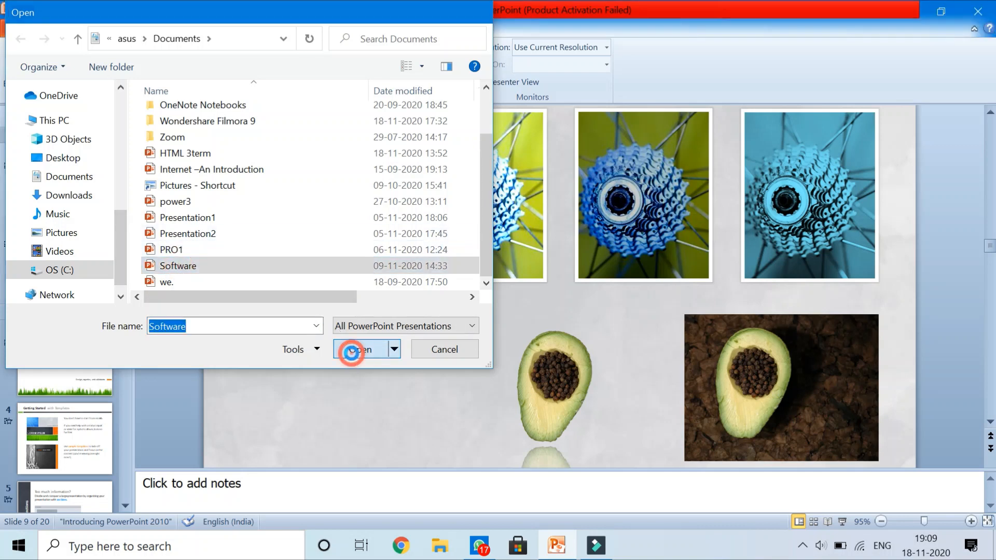
pyautogui.click(353, 349)
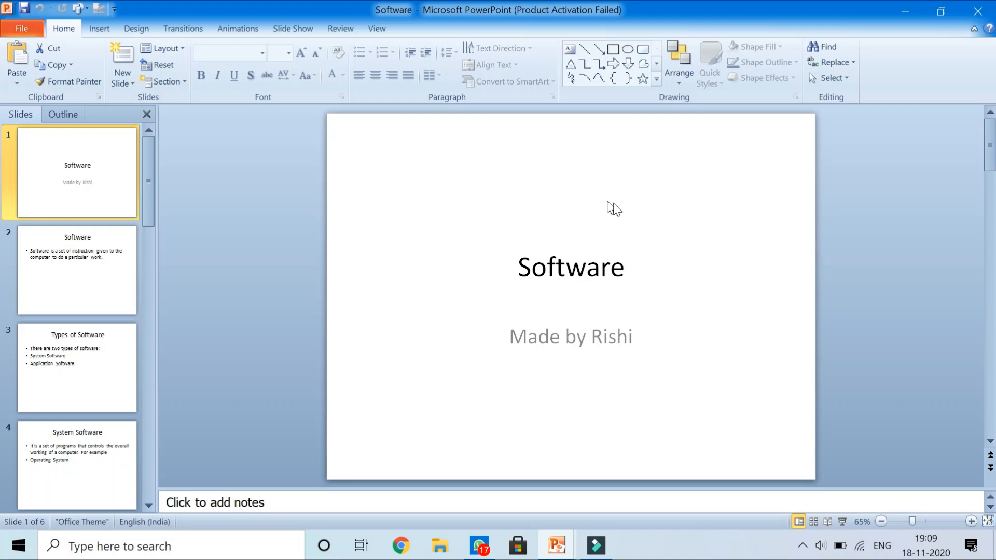
pyautogui.moveTo(544, 366)
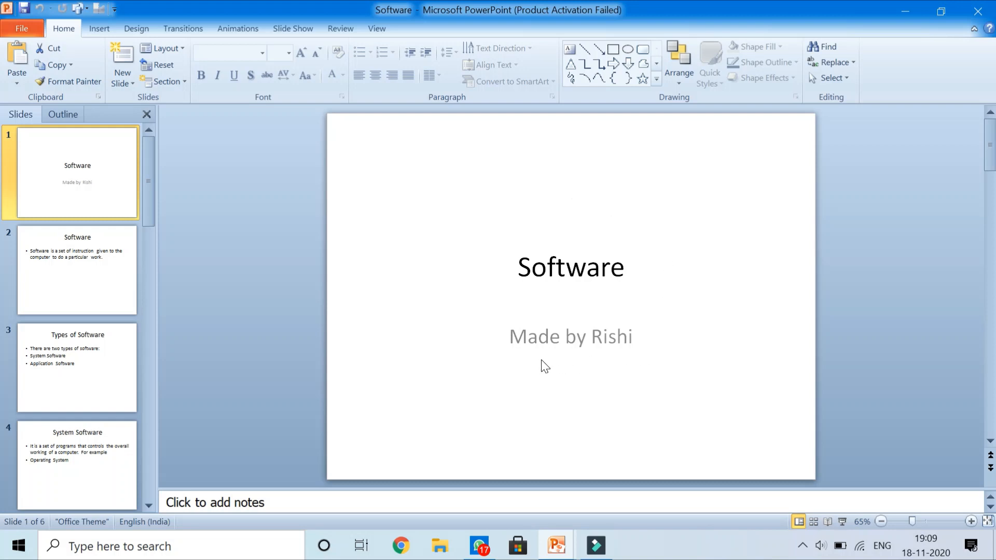
pyautogui.moveTo(425, 324)
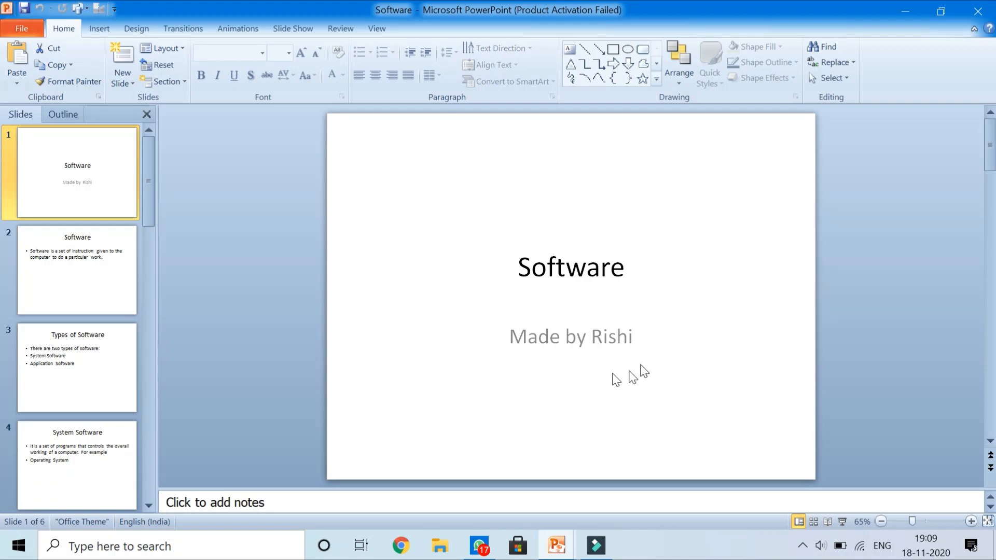
pyautogui.moveTo(455, 380)
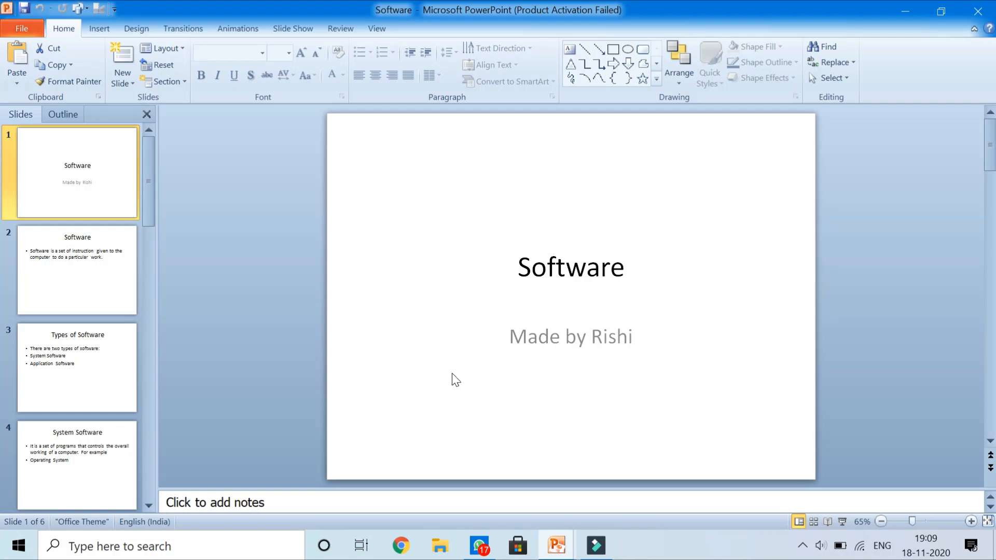
pyautogui.moveTo(448, 298)
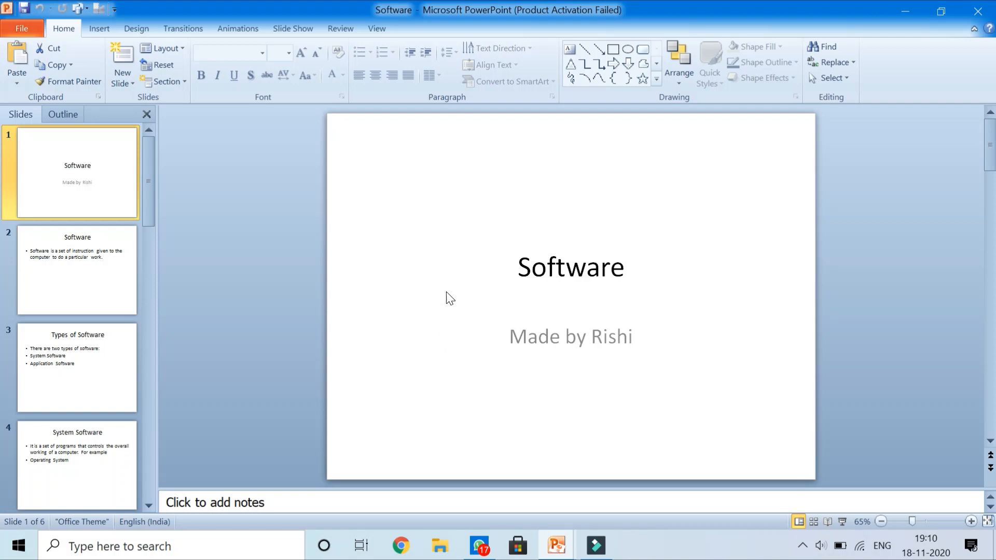
pyautogui.moveTo(532, 292)
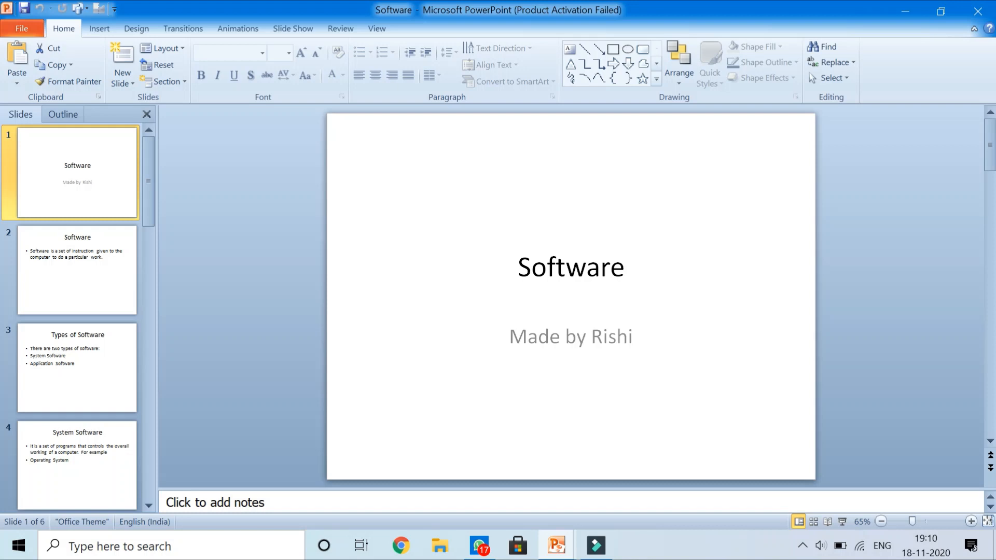
pyautogui.moveTo(305, 113)
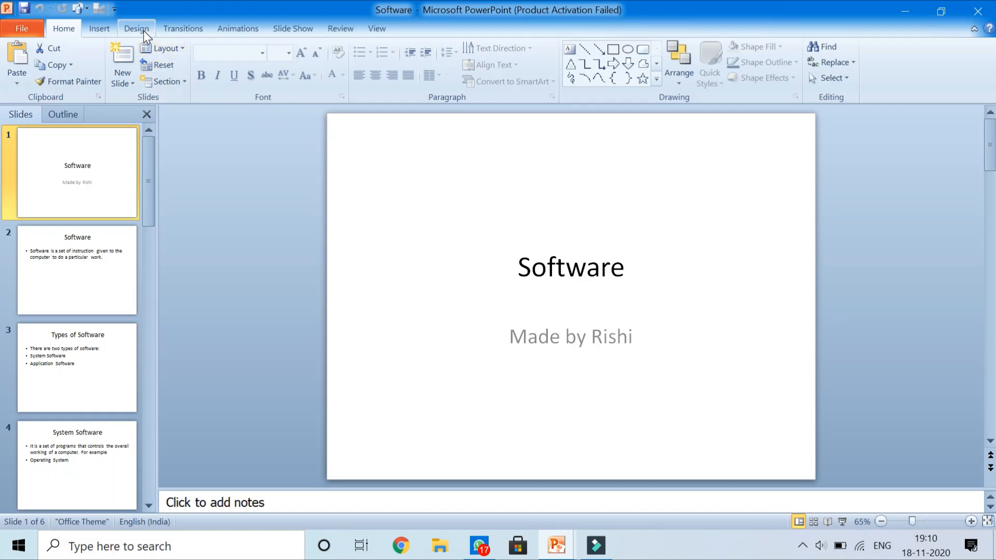
# Preview several Design themes from the gallery on the Software title slide, keeping Office Theme.
pyautogui.click(137, 29)
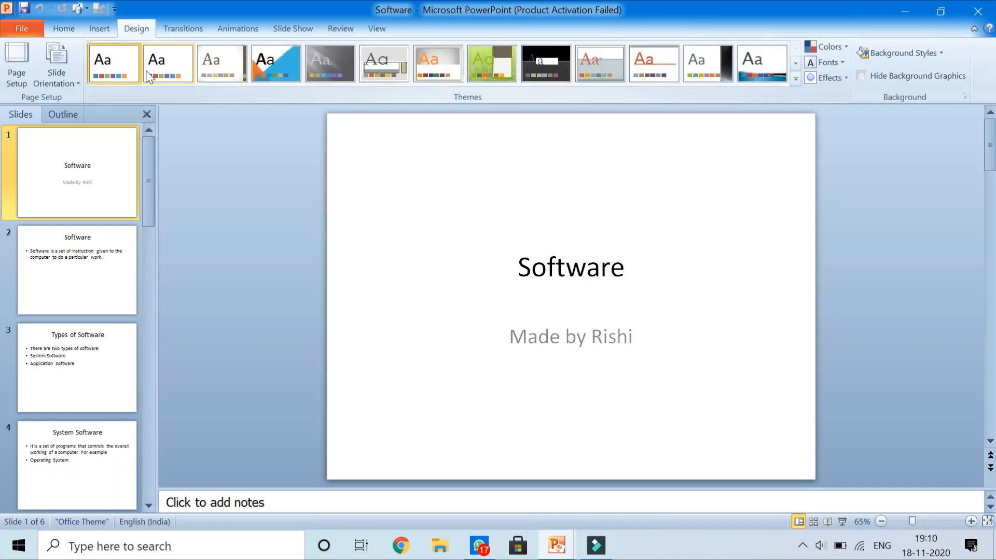
pyautogui.click(276, 63)
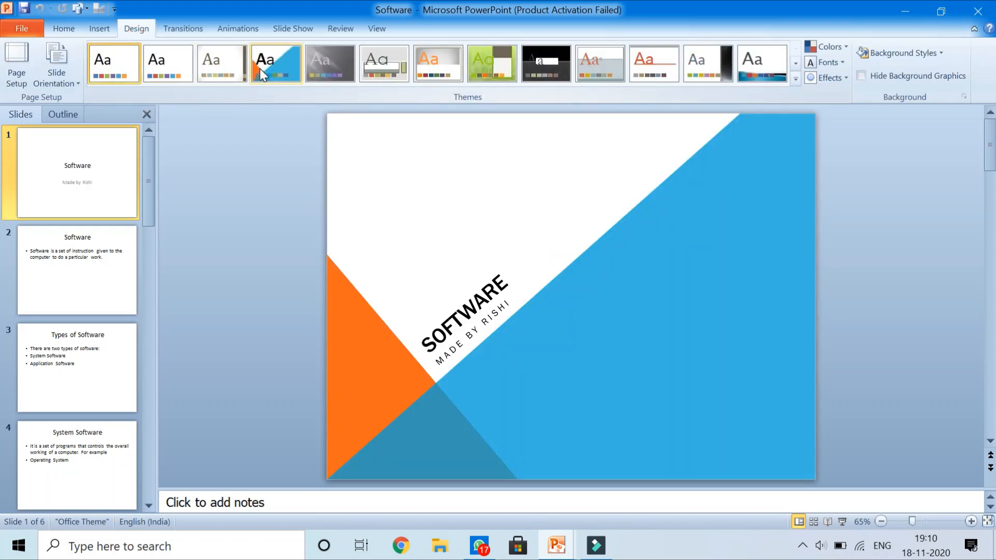
pyautogui.click(114, 63)
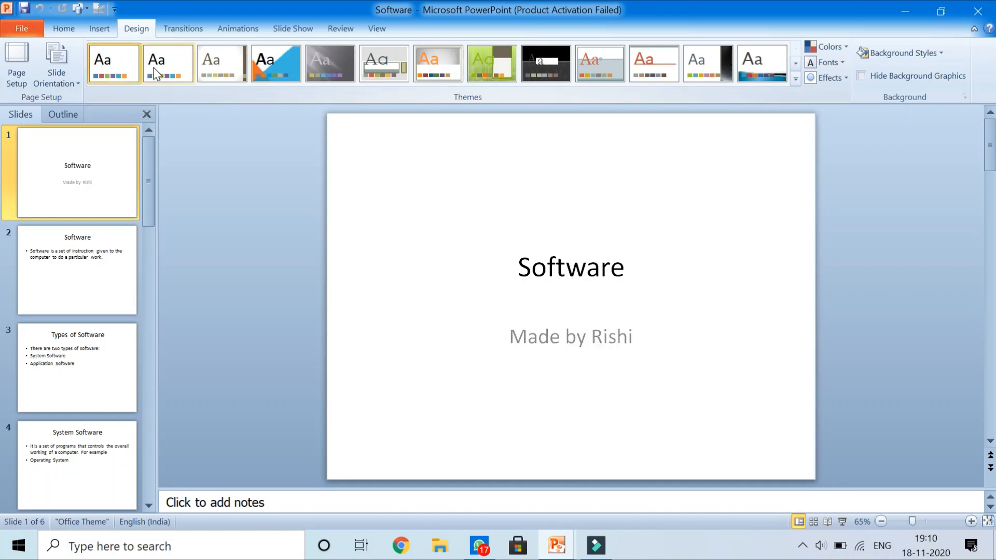
pyautogui.moveTo(173, 75)
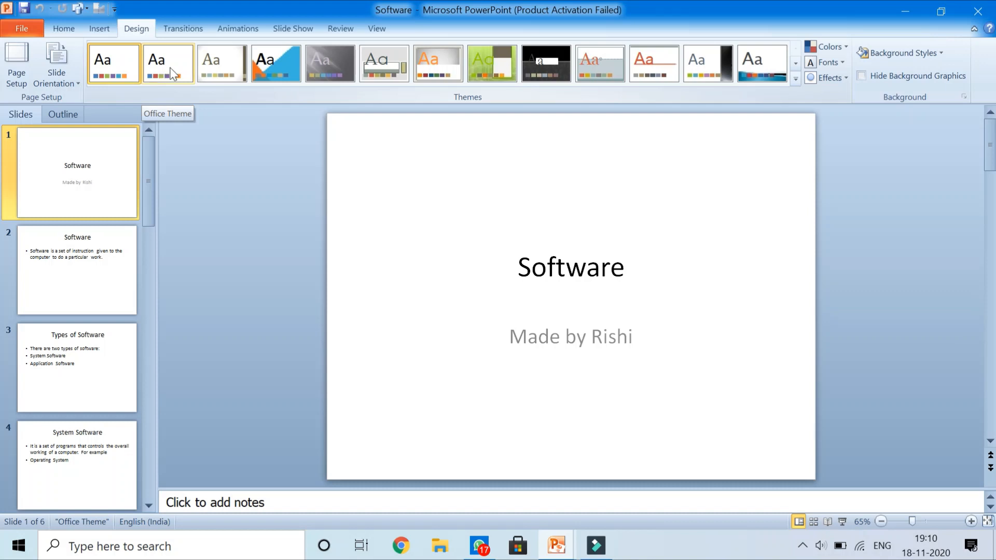
pyautogui.click(220, 64)
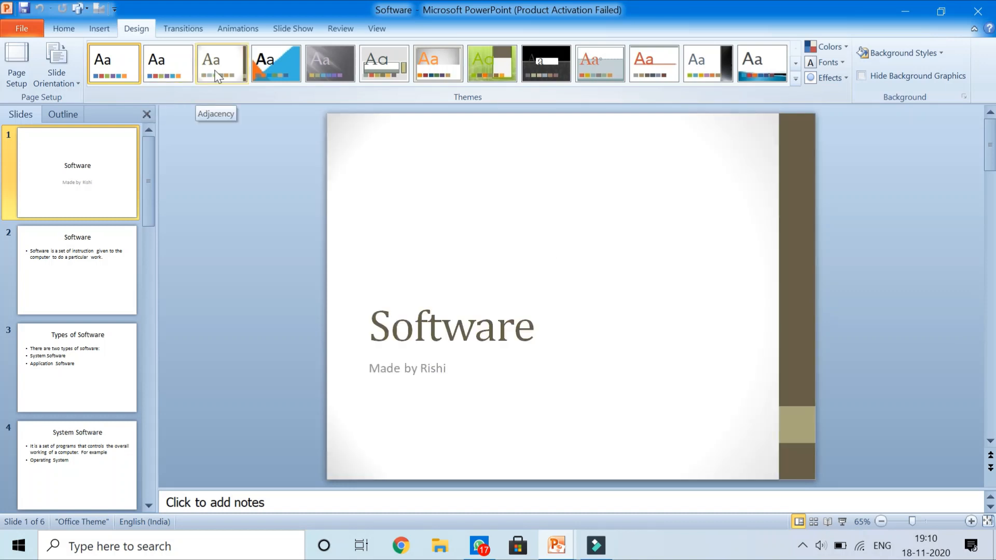
pyautogui.click(276, 63)
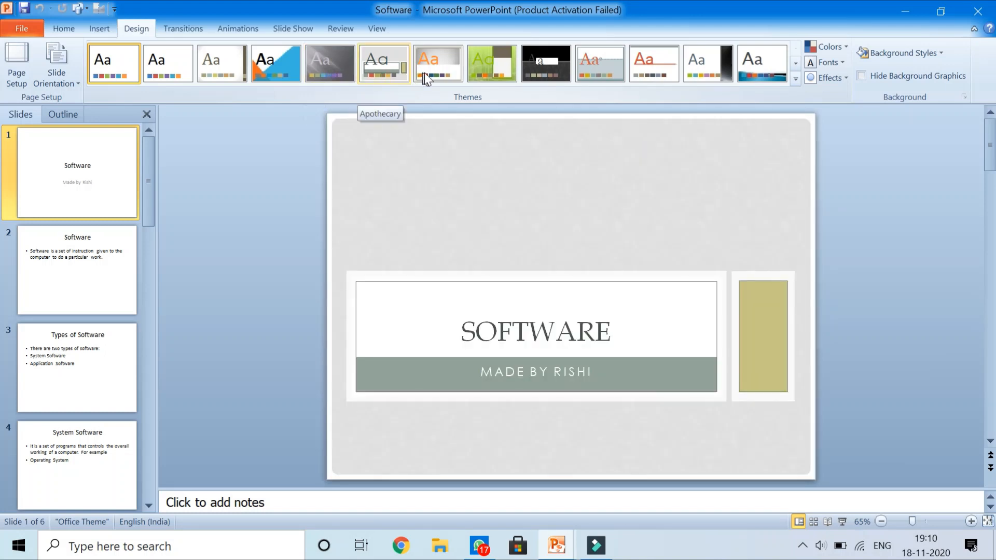
pyautogui.click(491, 64)
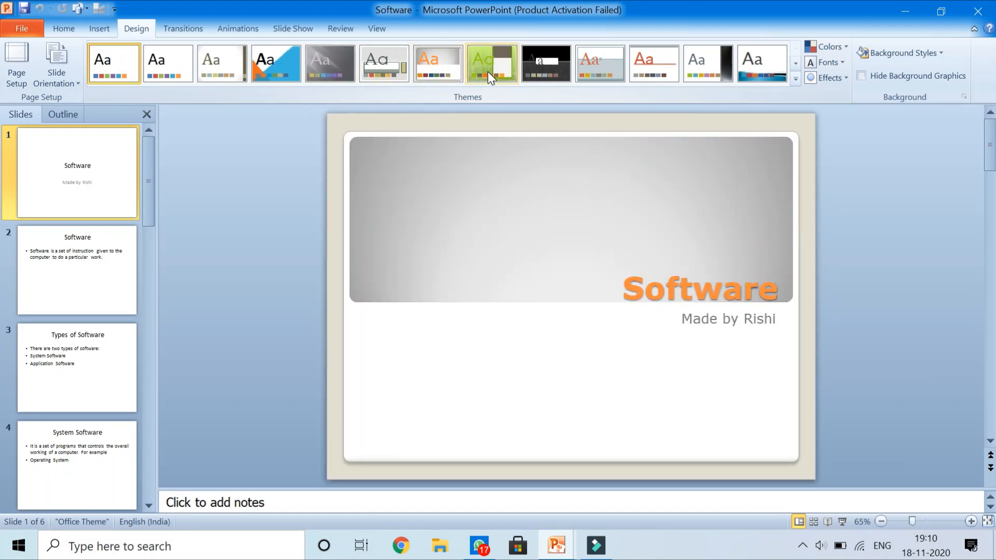
pyautogui.click(491, 63)
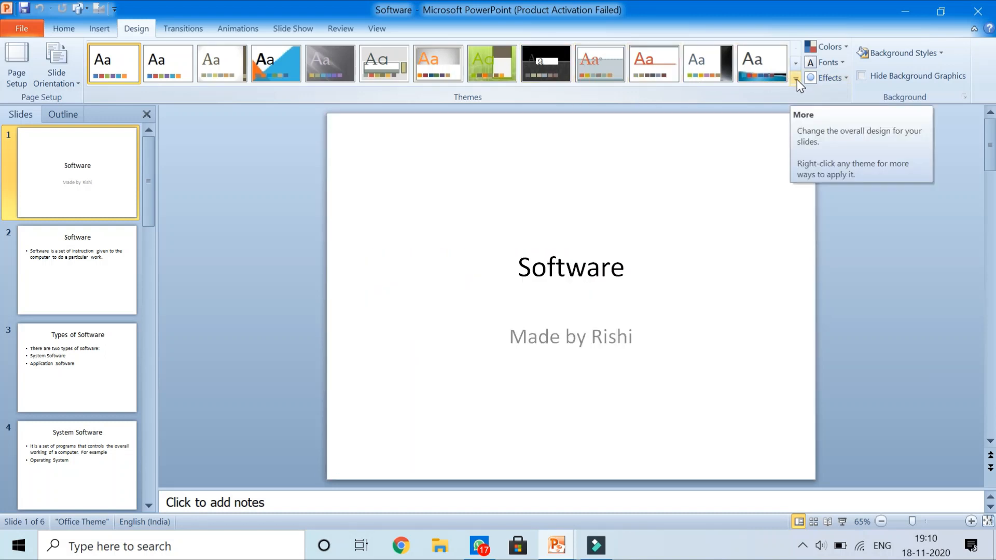
# Apply the beige striped Trek theme from the full Themes gallery to all six slides.
pyautogui.click(796, 76)
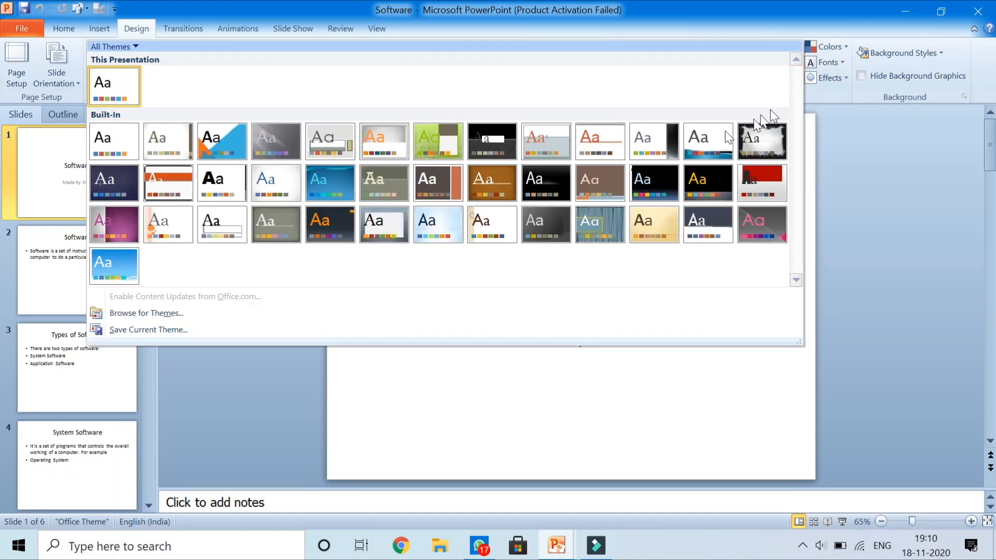
pyautogui.moveTo(512, 89)
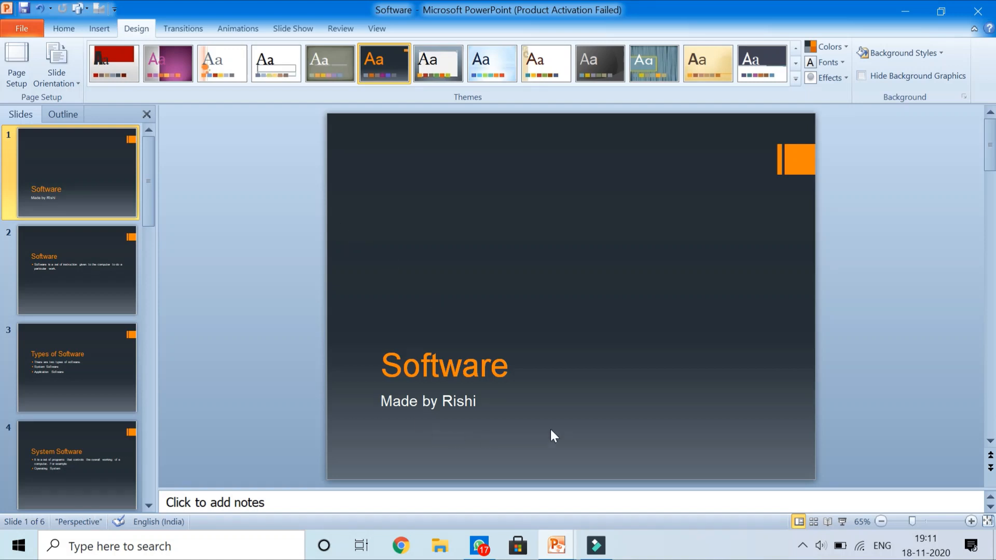
pyautogui.click(76, 270)
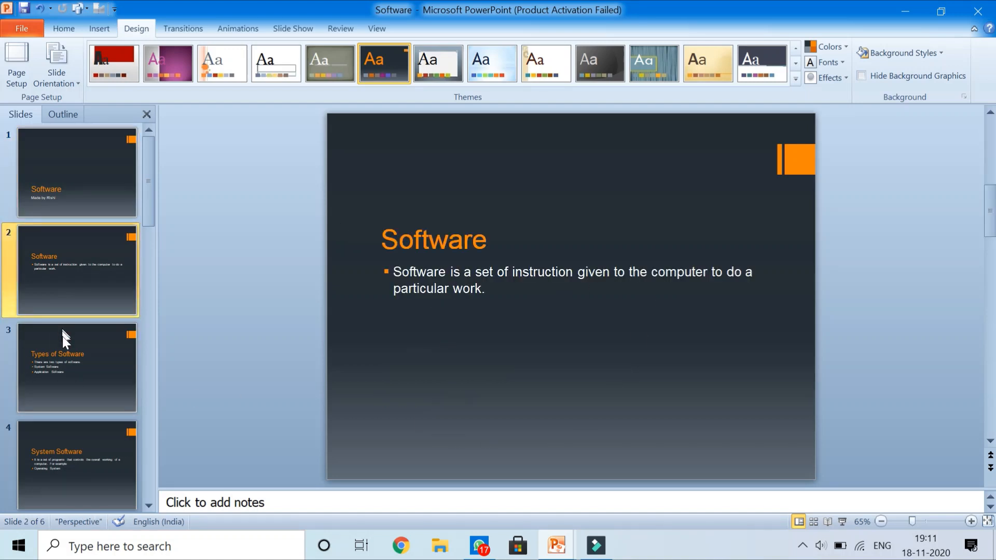
pyautogui.click(72, 367)
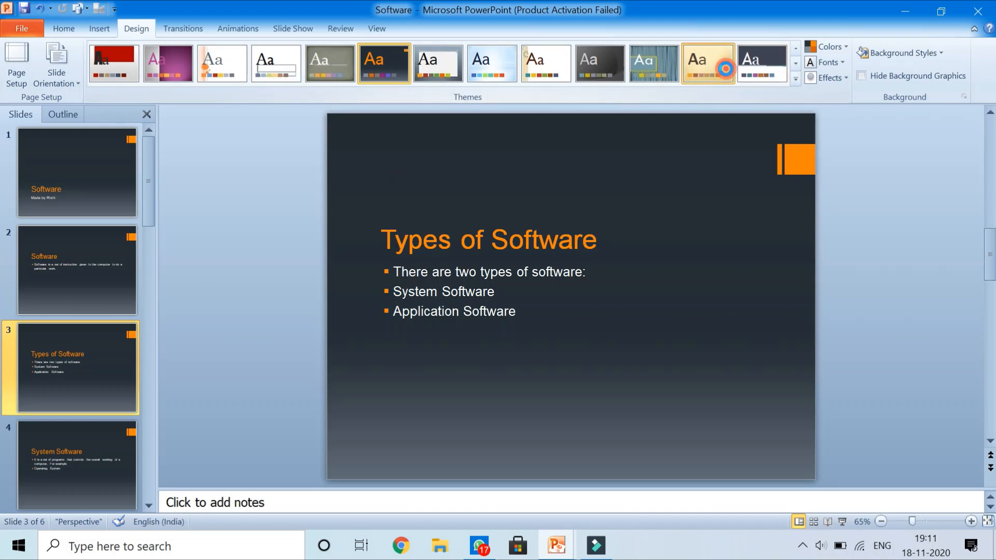
pyautogui.click(707, 77)
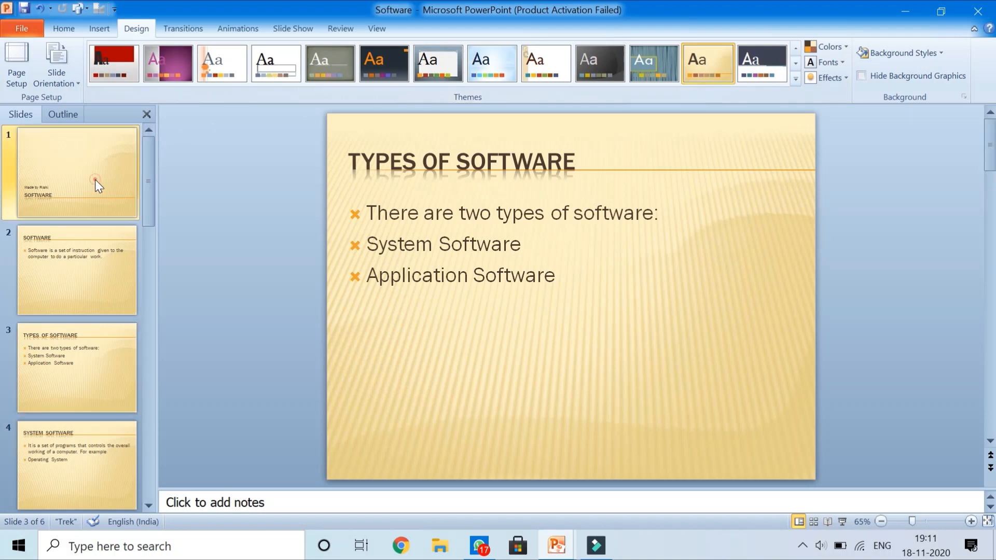
# Page through the Trek-styled slides from the title slide to the final one and back.
pyautogui.click(95, 184)
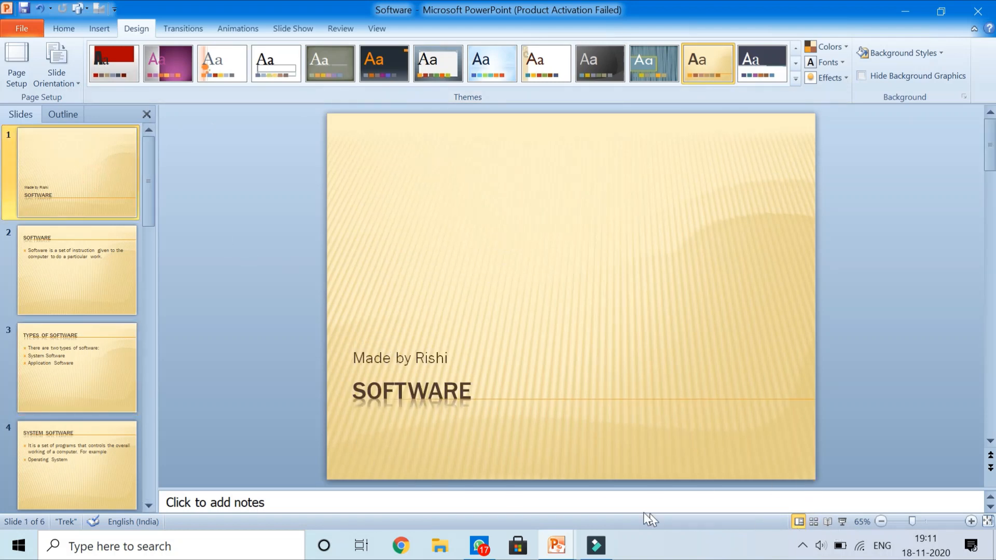
pyautogui.moveTo(859, 528)
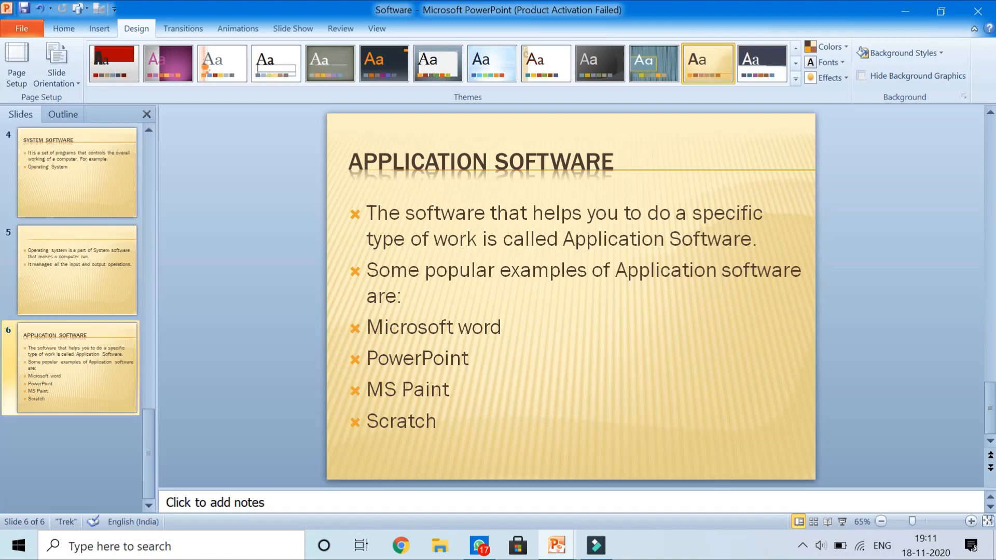
pyautogui.click(77, 368)
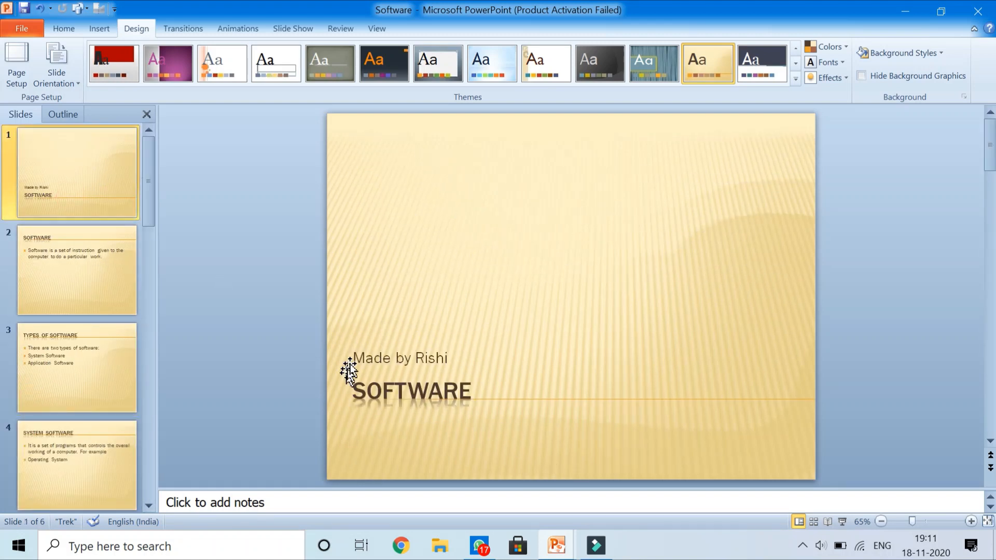
pyautogui.moveTo(469, 415)
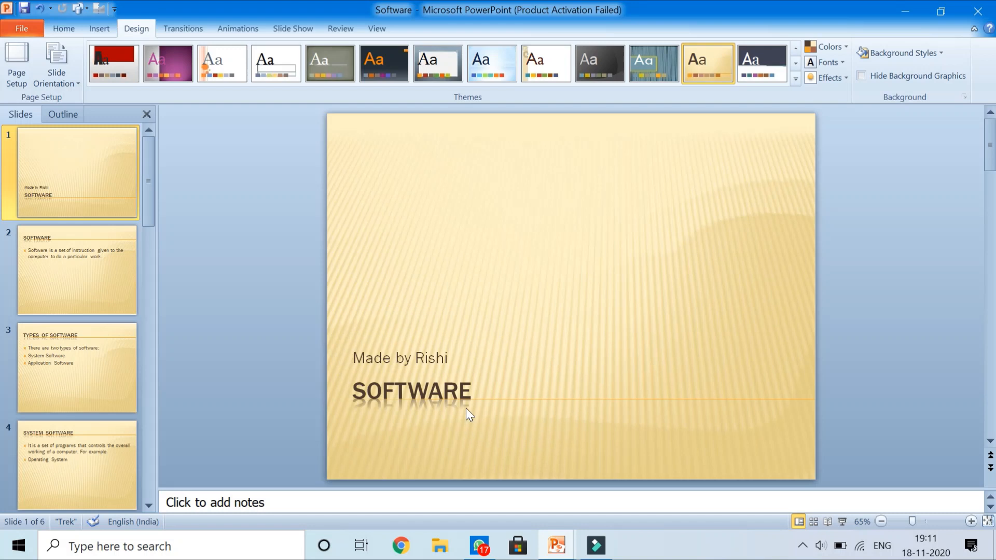
pyautogui.moveTo(477, 399)
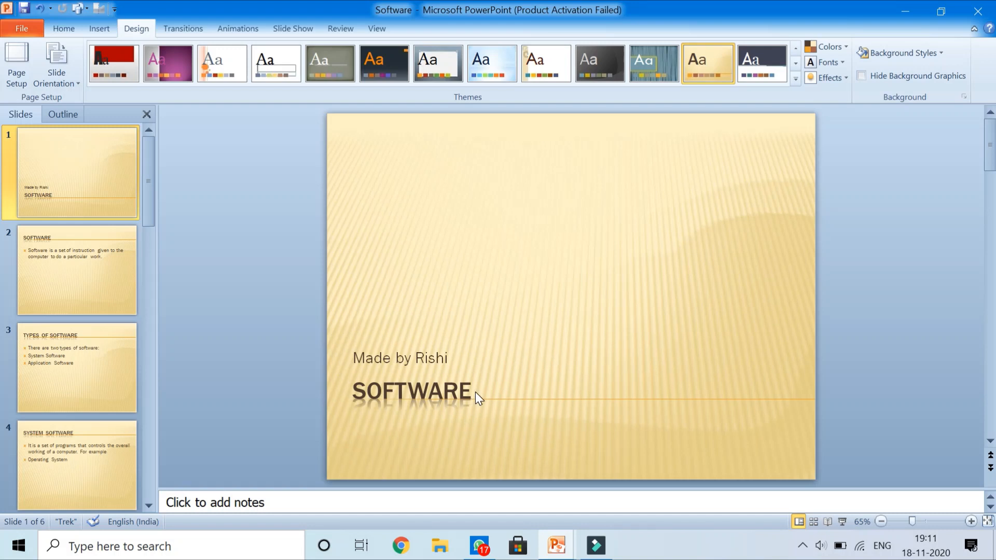